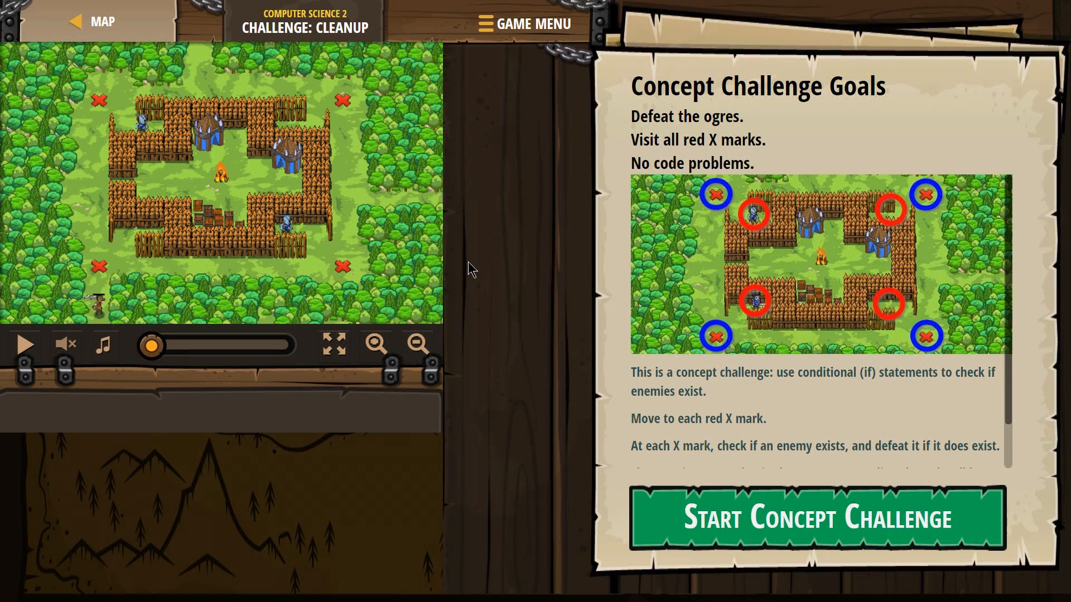
mouse_move(718, 178)
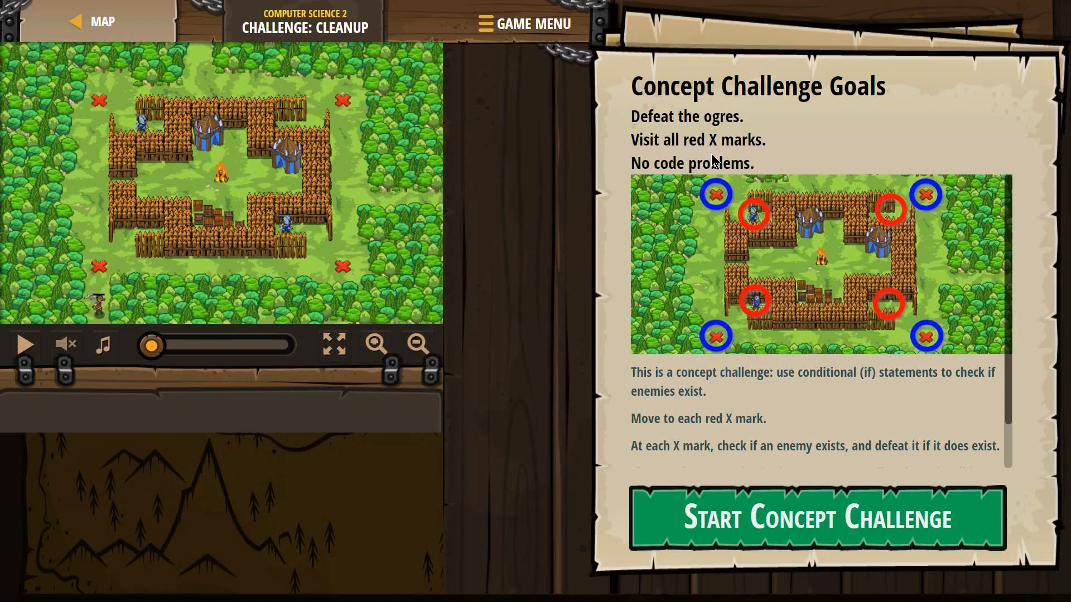
mouse_move(282, 263)
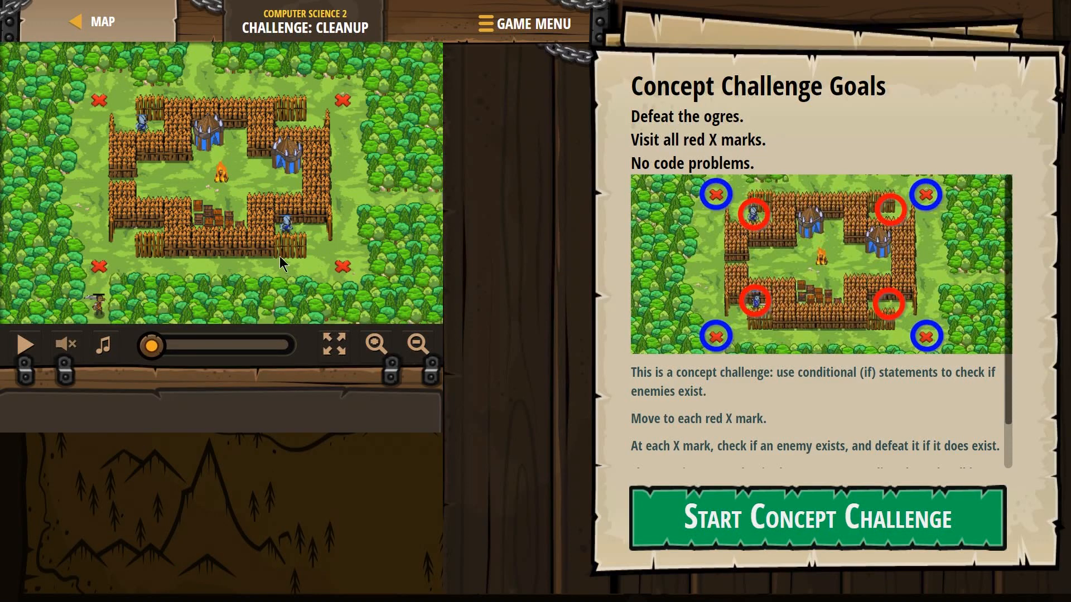
mouse_move(921, 323)
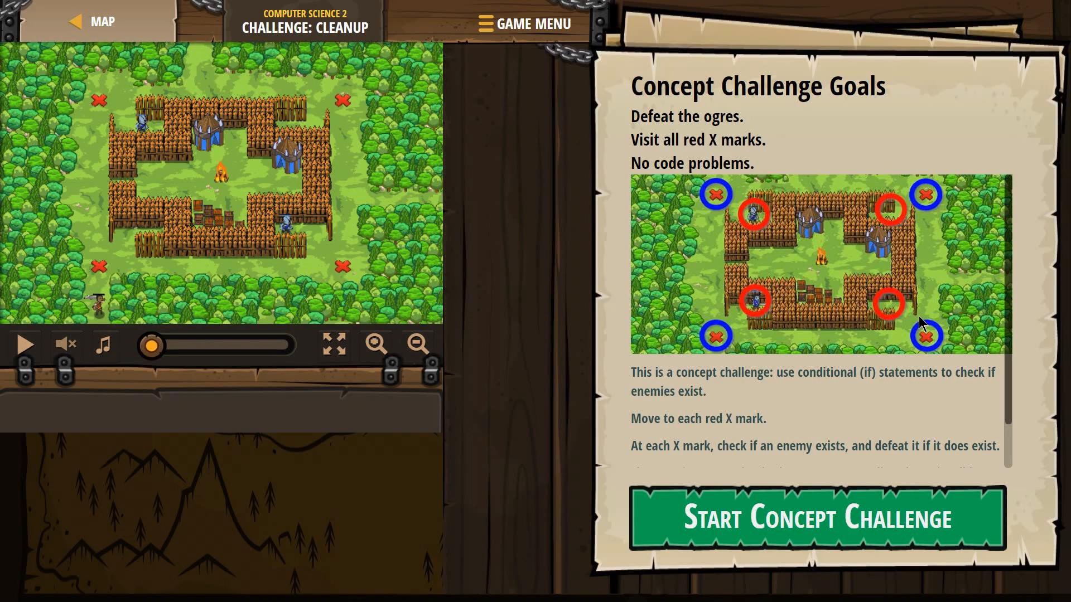
Read the Cleanup goals on visiting the red X marks and defeating ogres, then start the challenge.
scroll("down", 3)
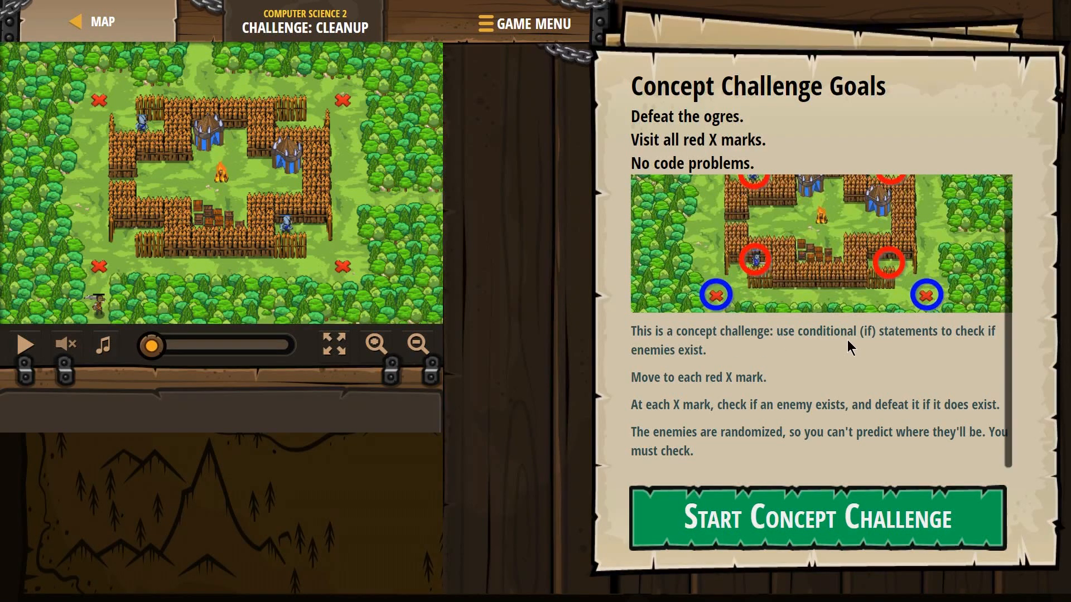
mouse_move(888, 347)
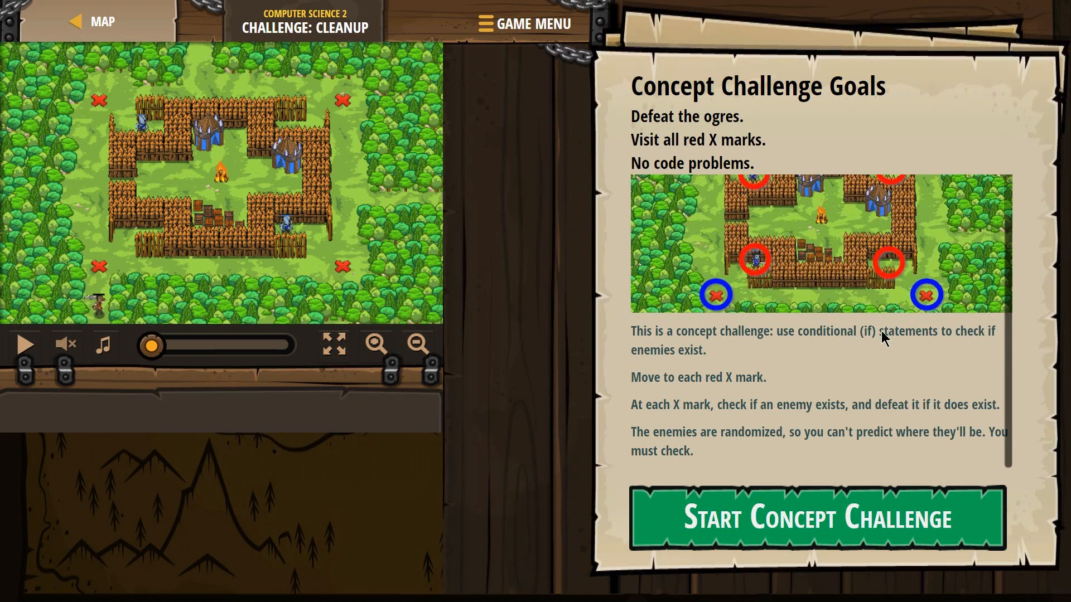
mouse_move(848, 388)
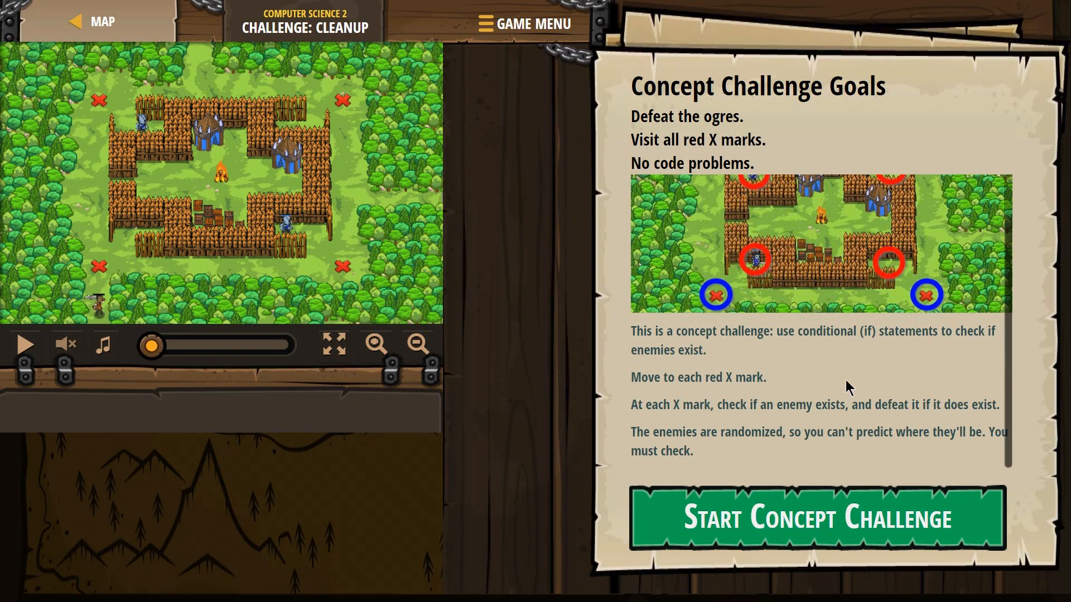
mouse_move(182, 237)
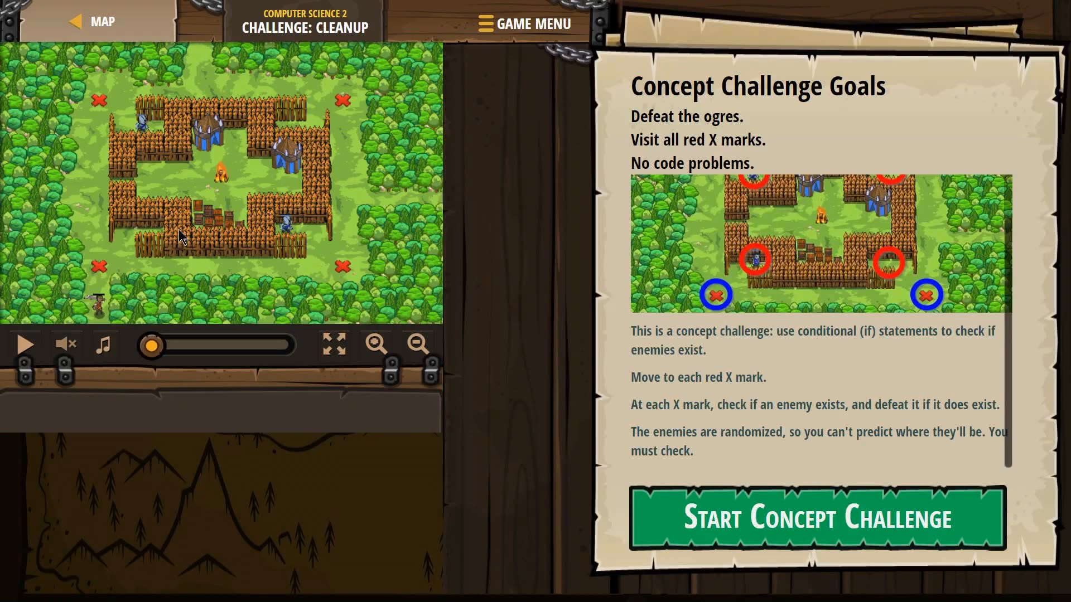
mouse_move(674, 426)
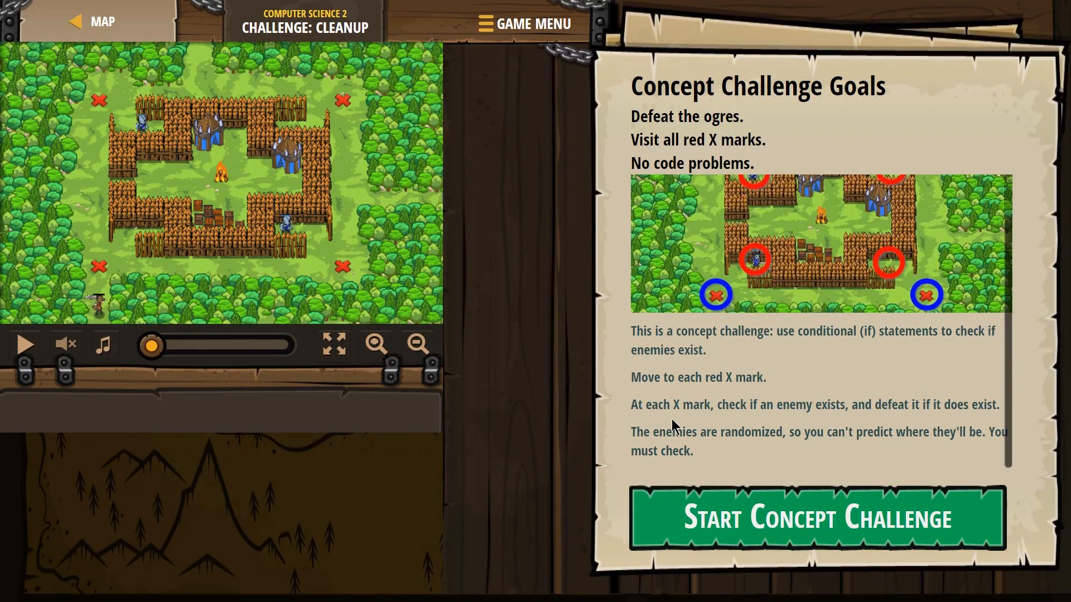
mouse_move(836, 420)
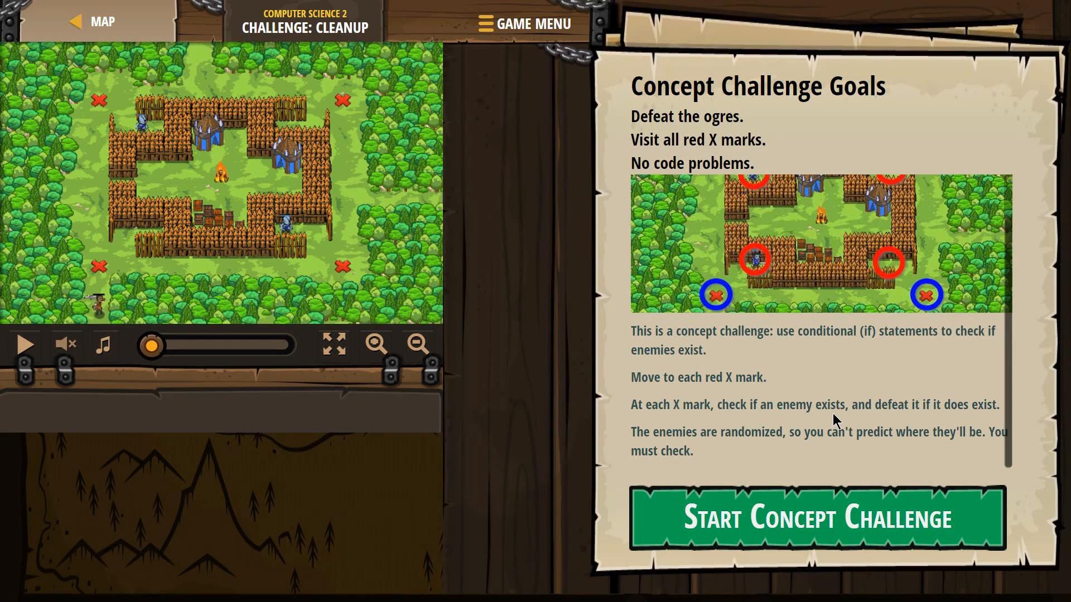
mouse_move(872, 413)
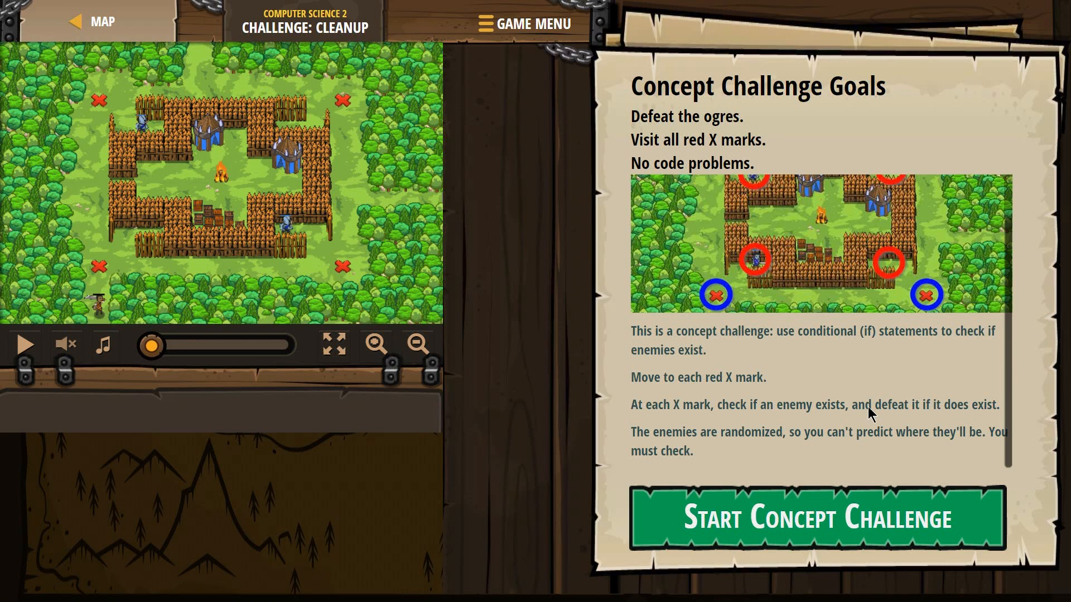
mouse_move(1002, 412)
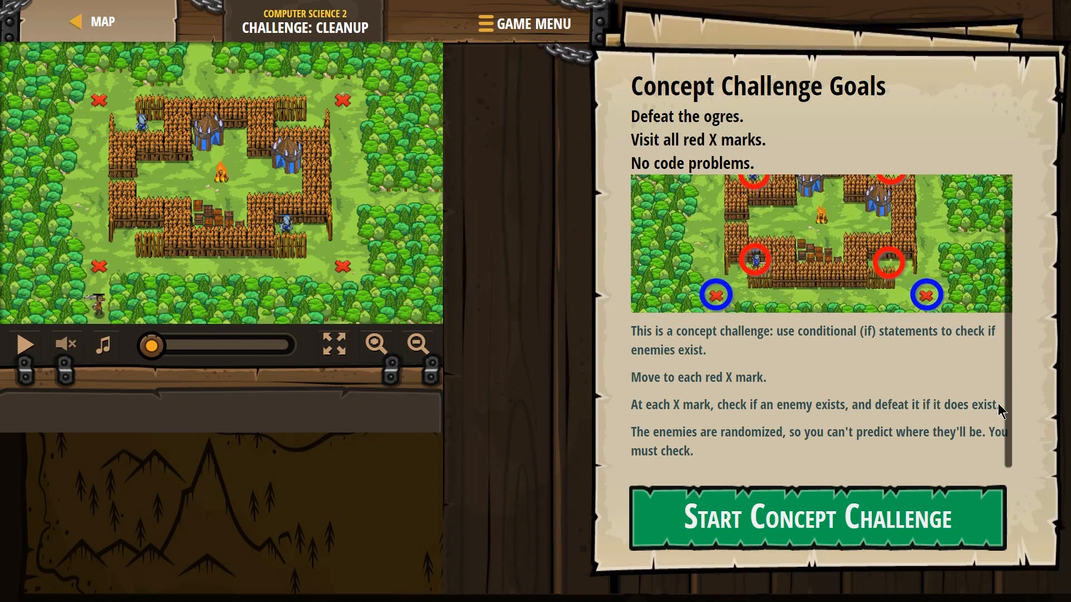
mouse_move(745, 447)
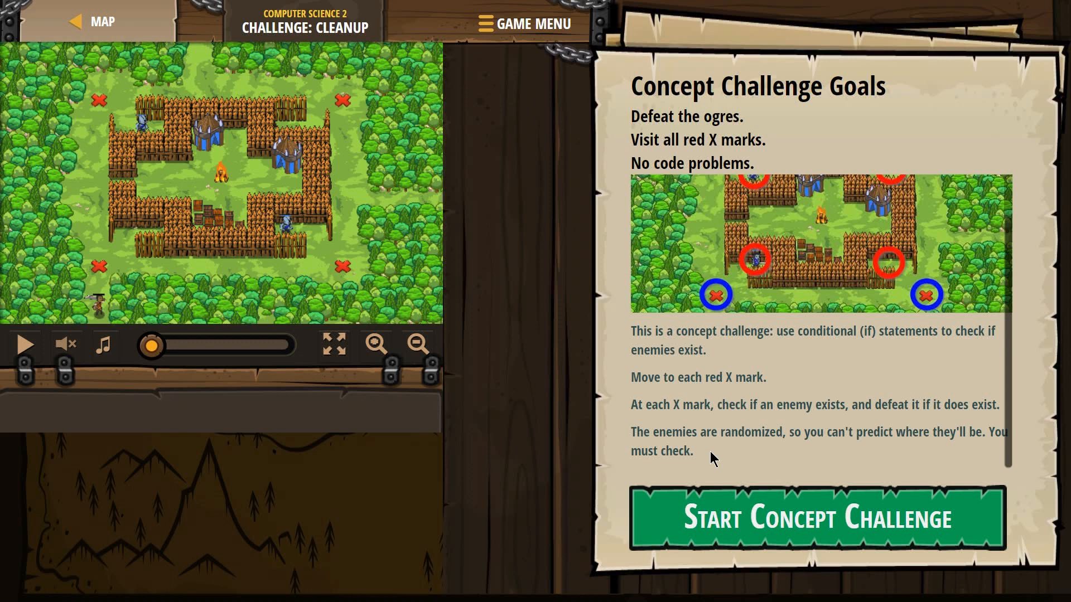
left_click(804, 520)
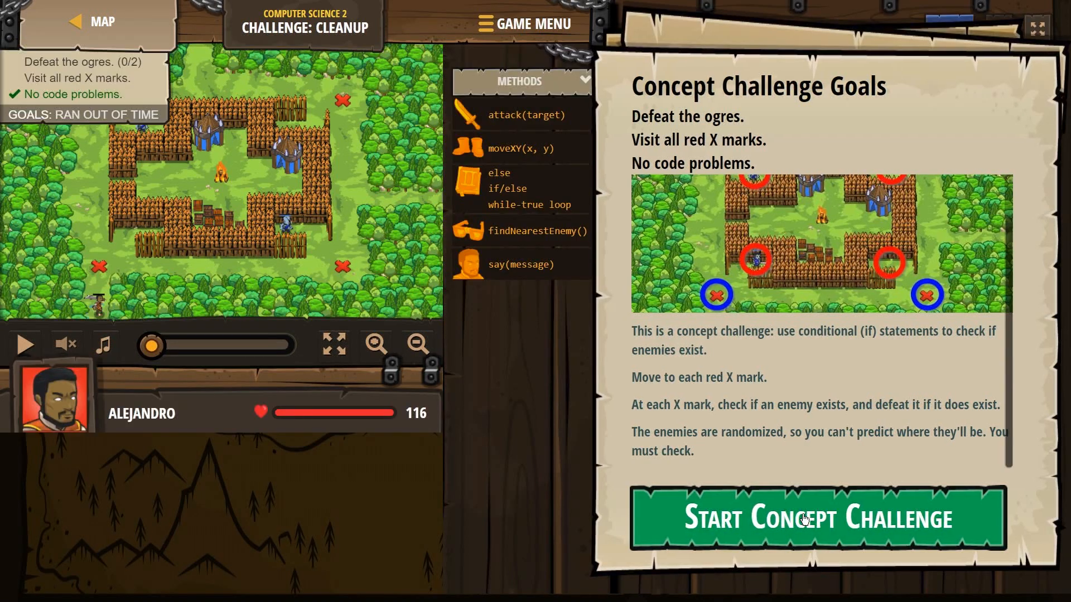
Dismiss the goals scroll to reveal the JavaScript code editor.
left_click(818, 519)
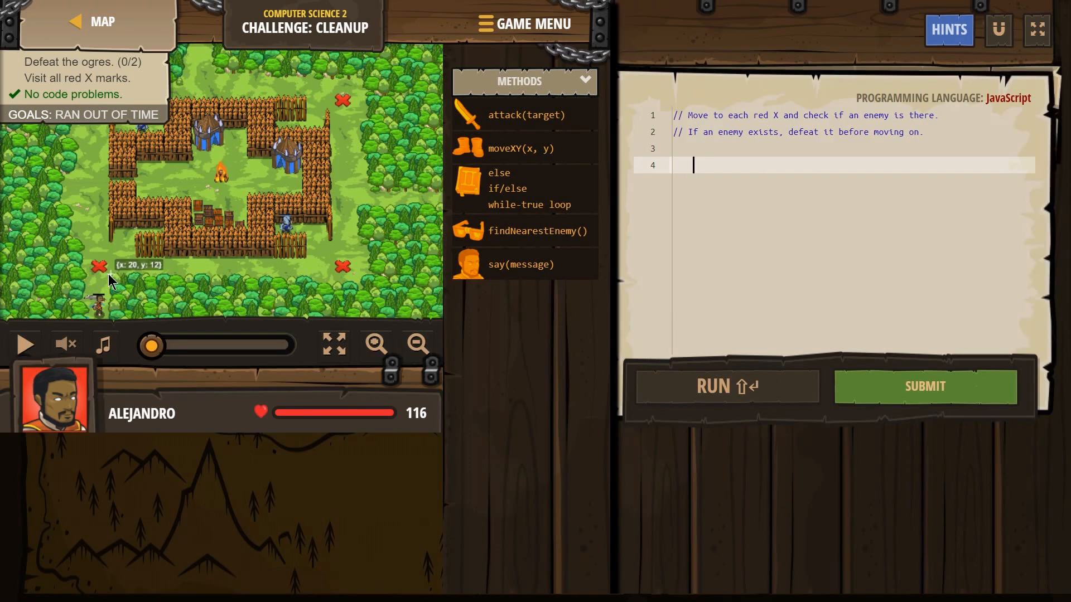
mouse_move(93, 296)
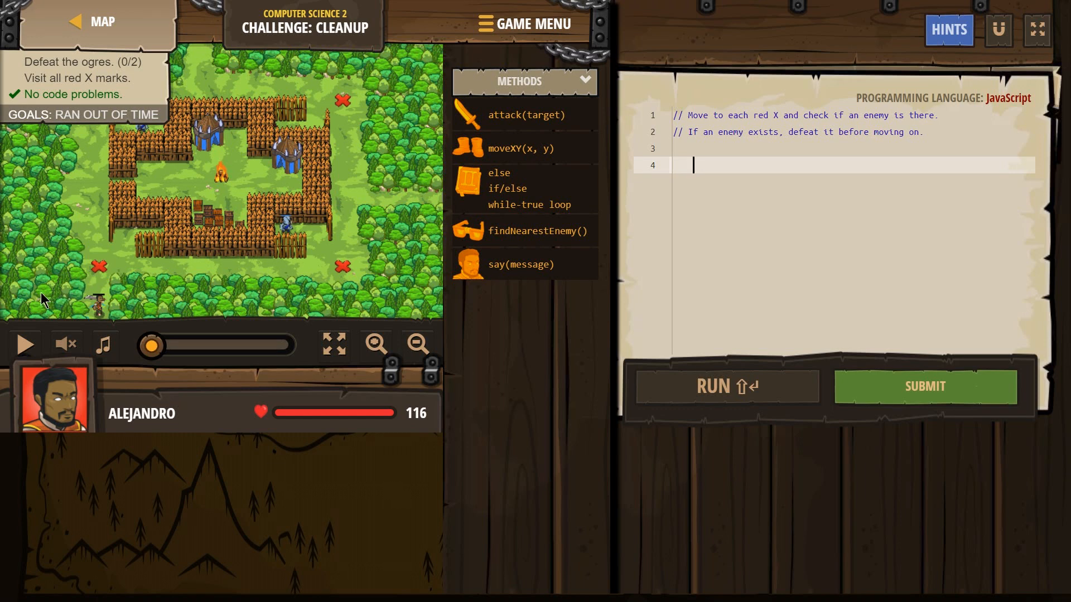
mouse_move(83, 203)
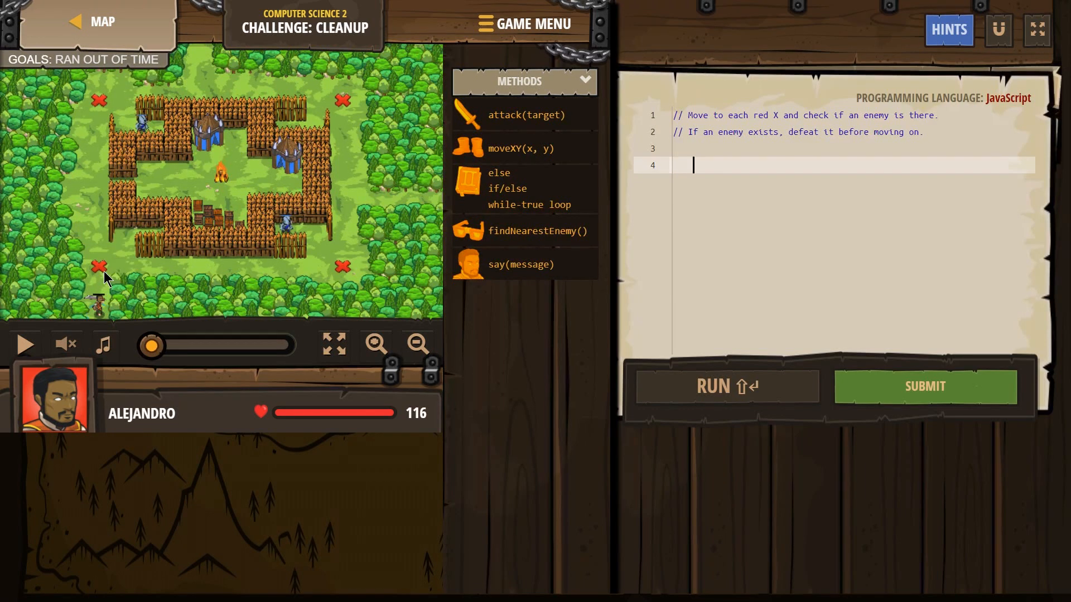
mouse_move(17, 319)
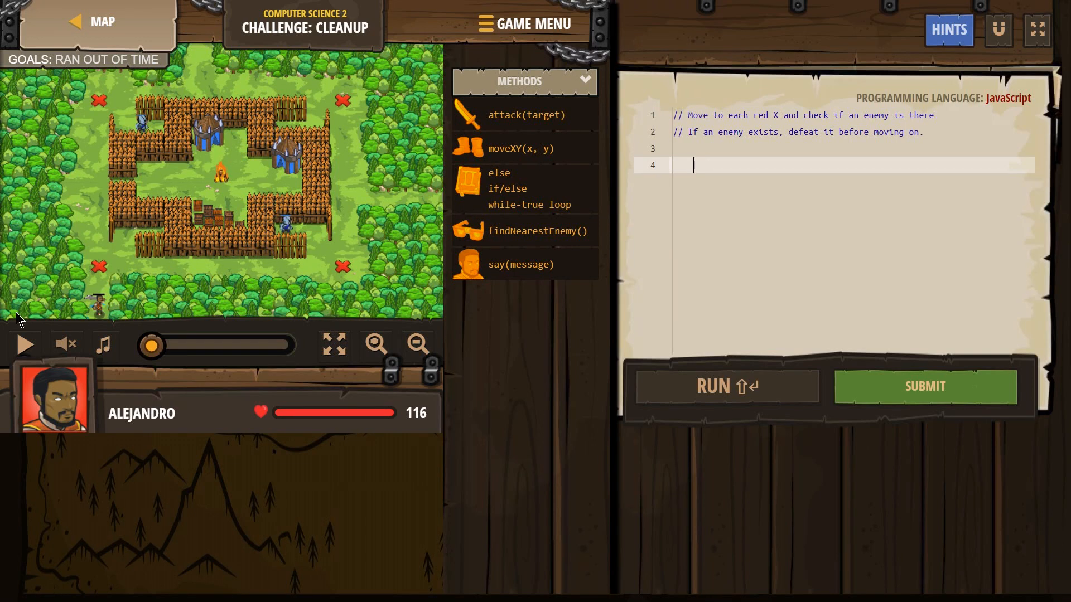
mouse_move(159, 317)
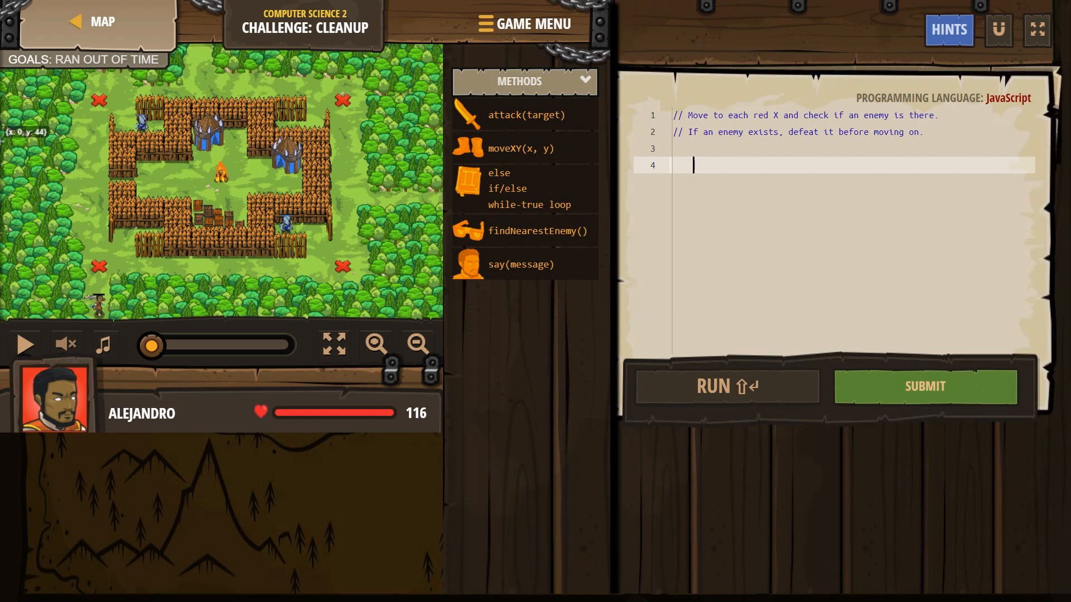
mouse_move(12, 299)
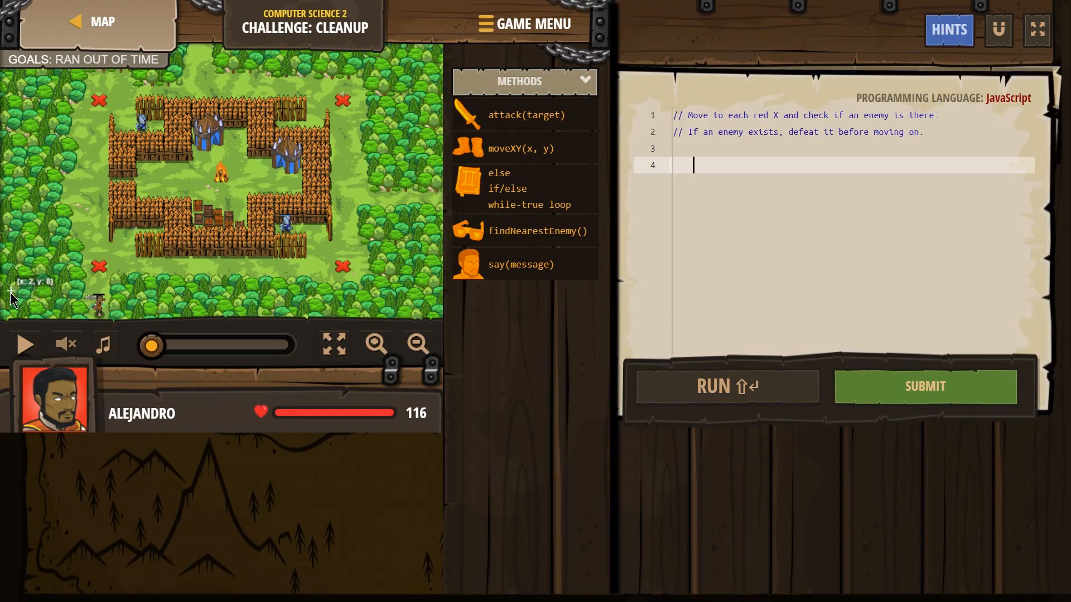
mouse_move(239, 185)
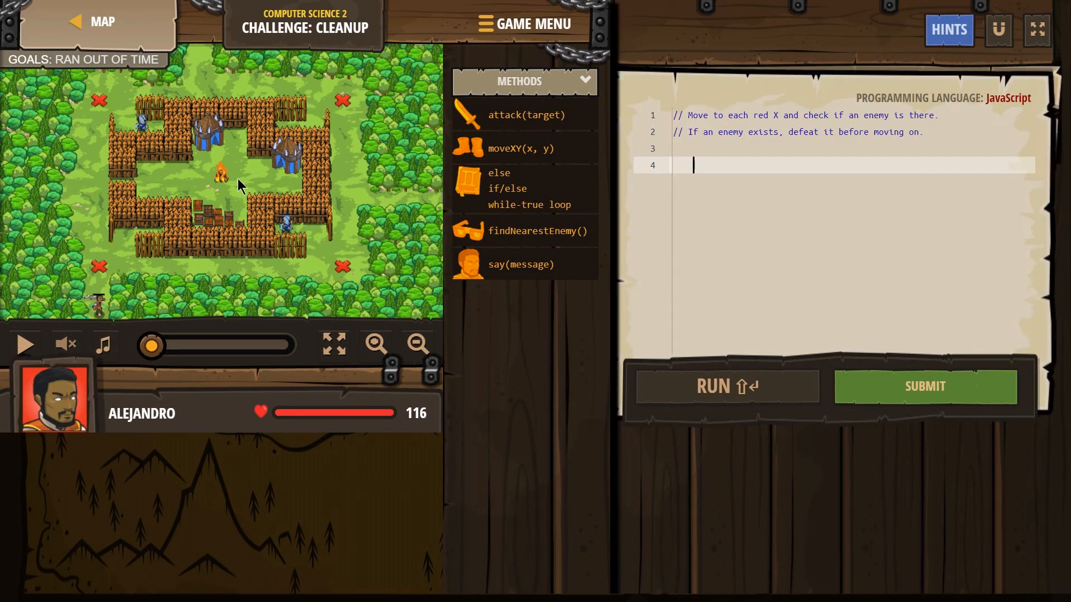
mouse_move(193, 184)
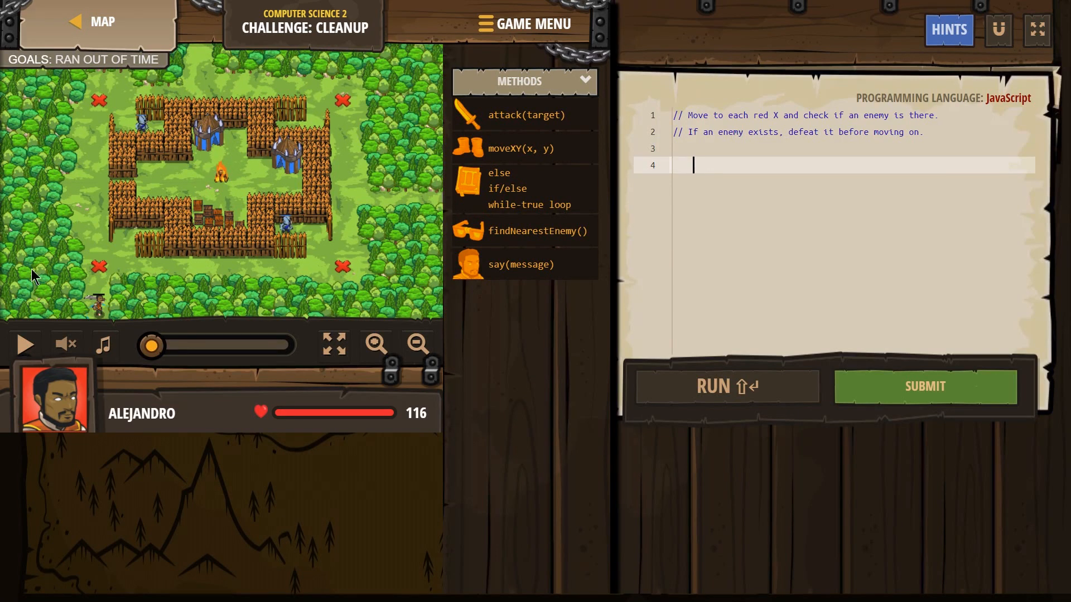
mouse_move(4, 330)
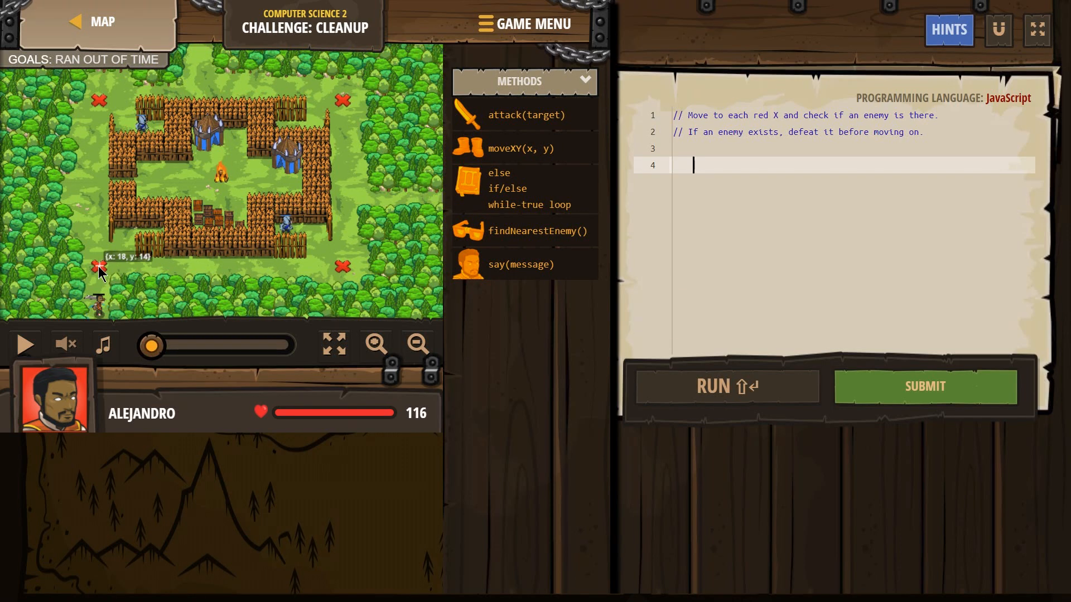
mouse_move(538, 161)
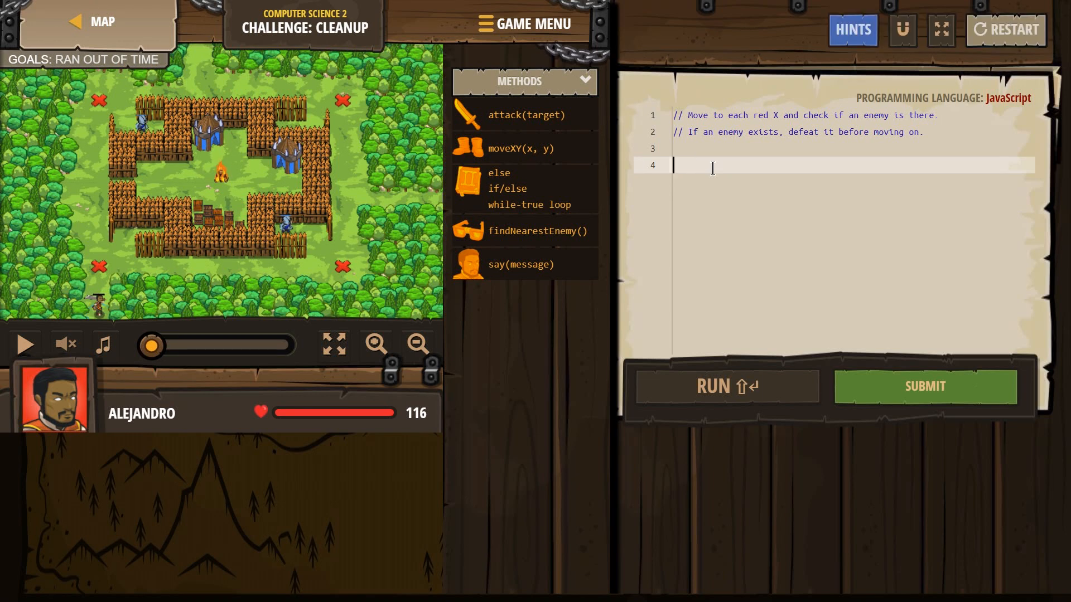
Add hero.moveXY(18, 14) as the first line of code using autocomplete.
type("mo")
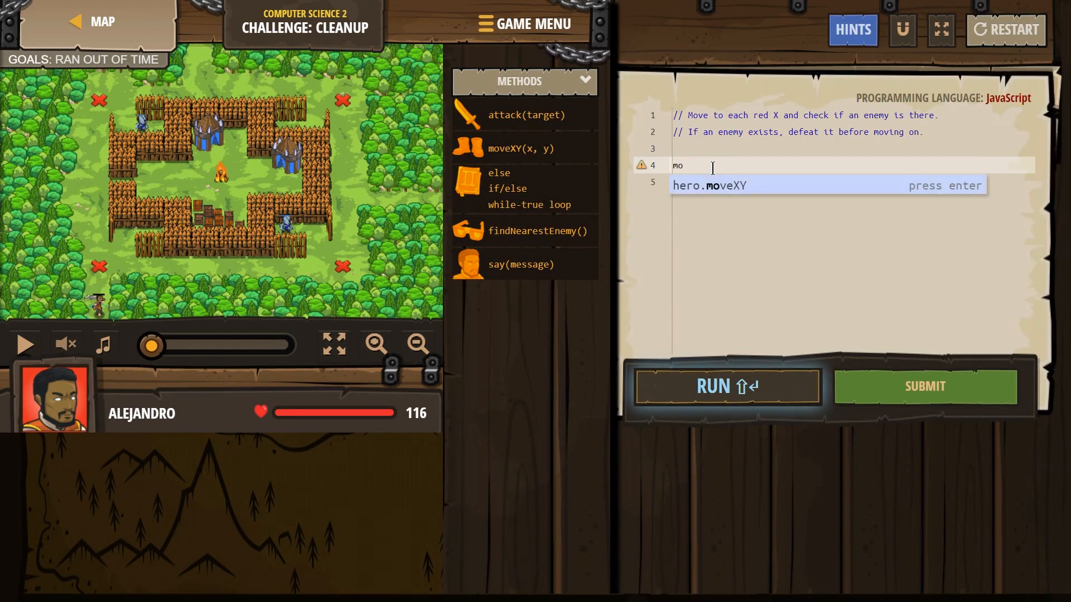
key("Enter")
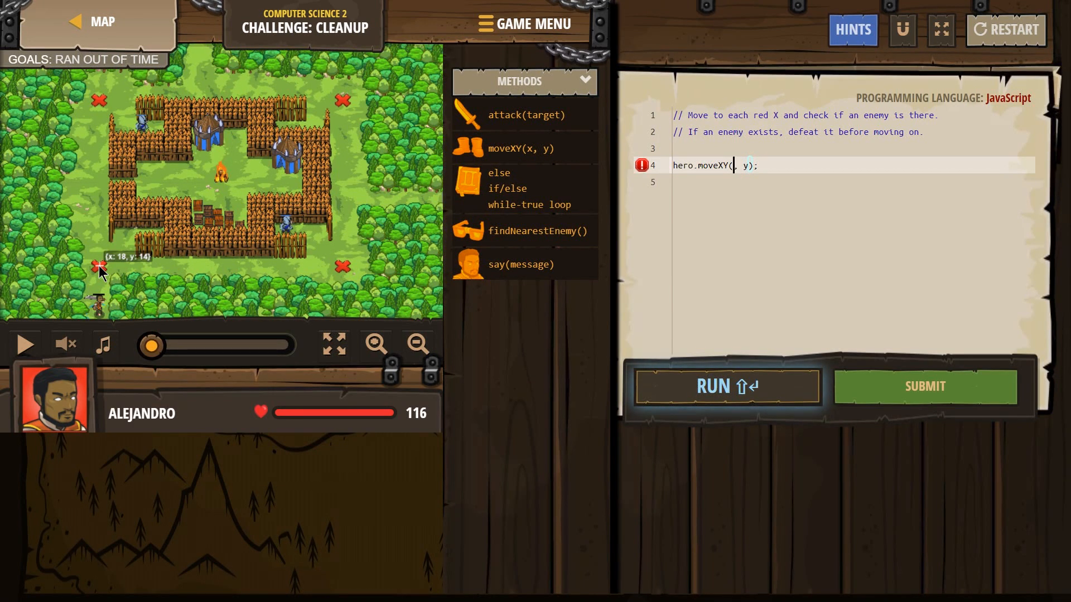
type("18")
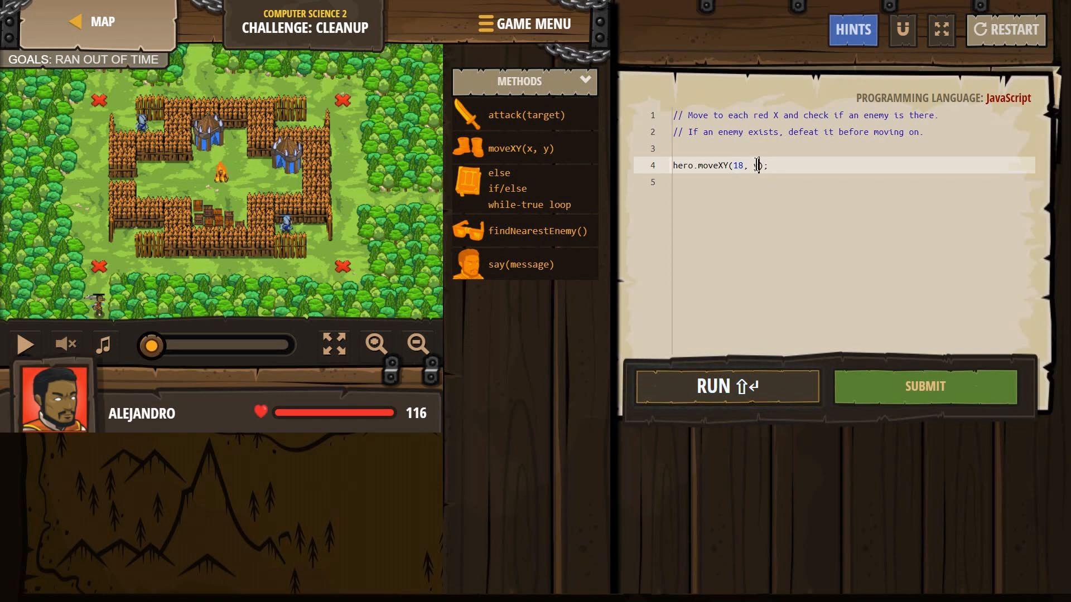
left_click(727, 387)
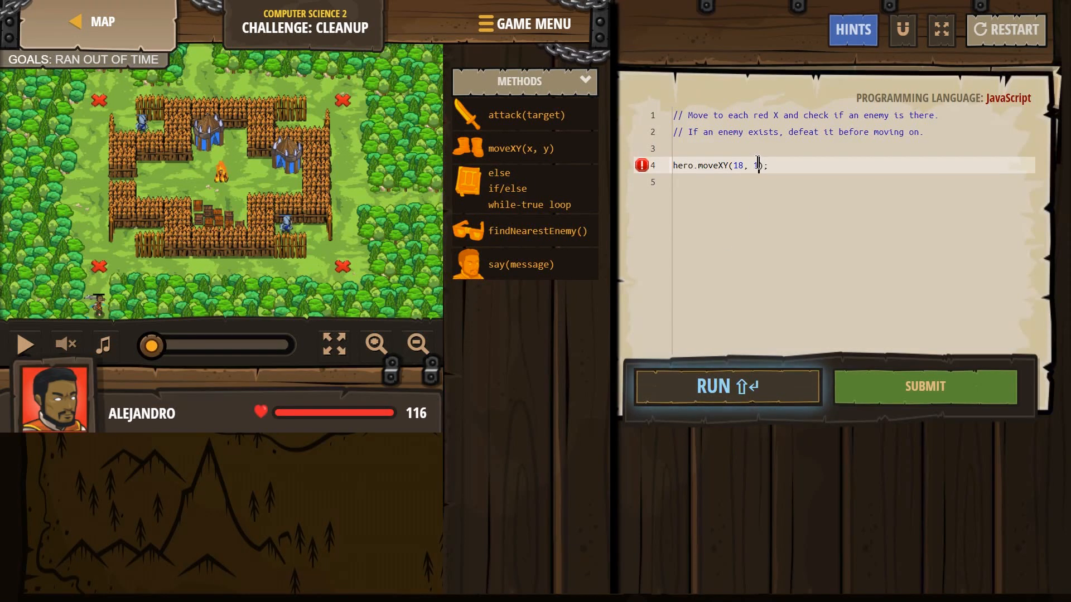
type("14")
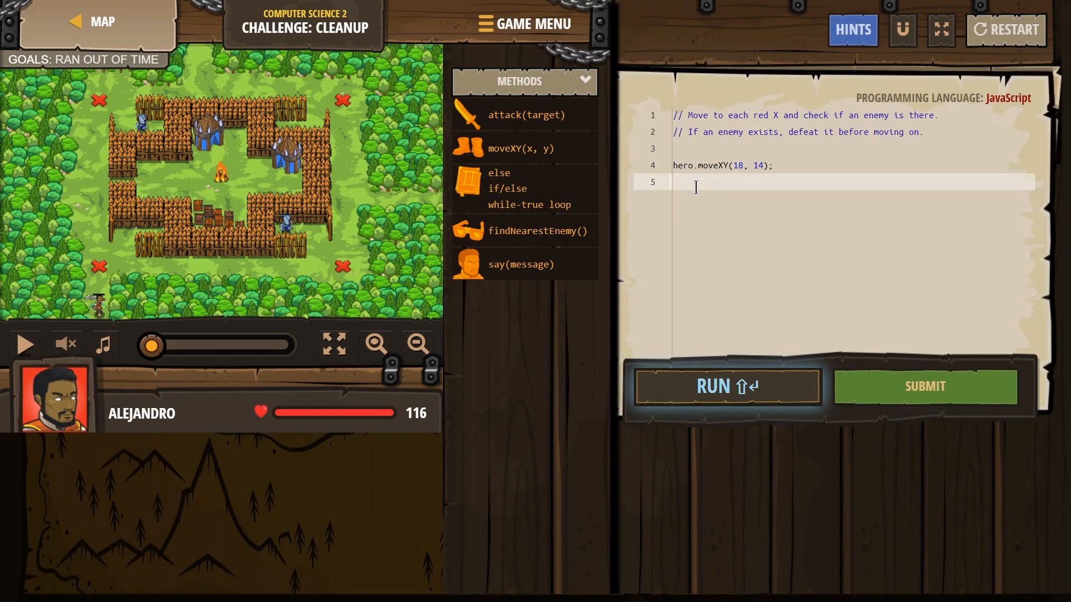
Add var x = hero.findNearestEnemy(), renaming the default enemy variable to x.
type("findNearestEnemy();")
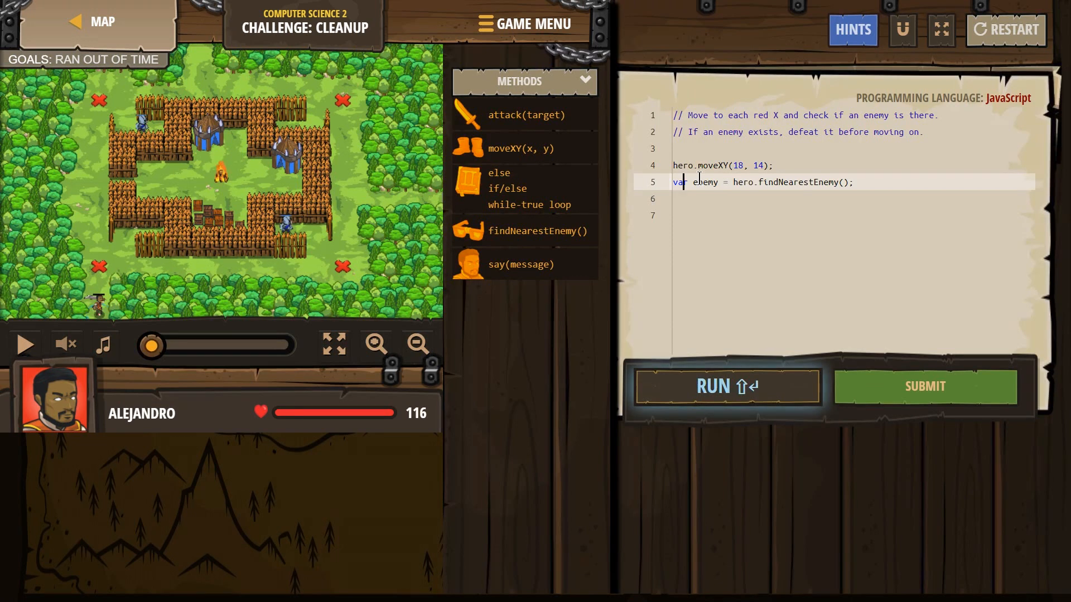
double_click(705, 182)
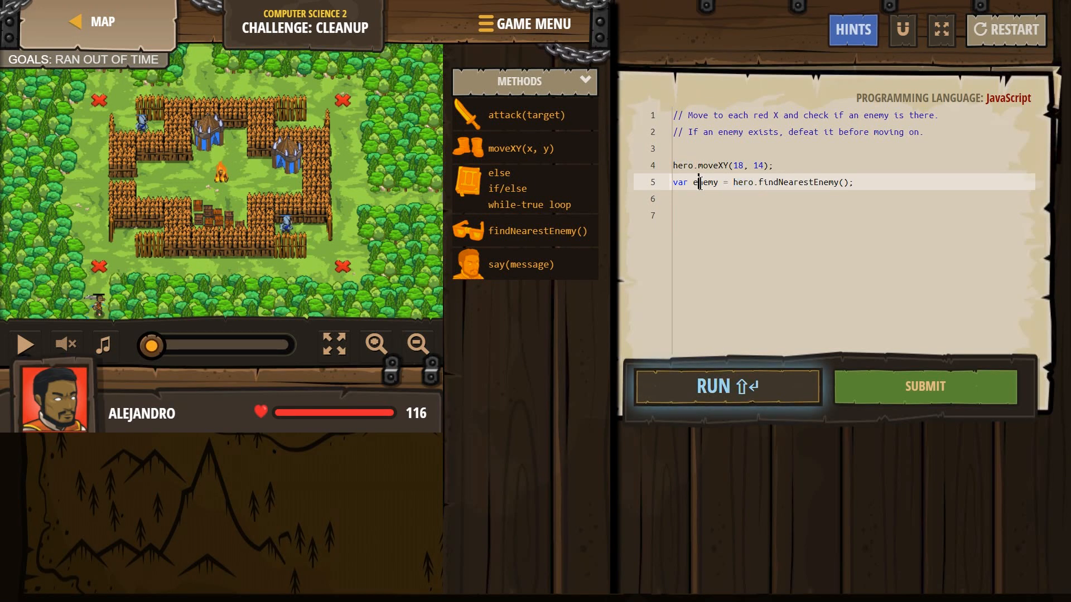
double_click(705, 182)
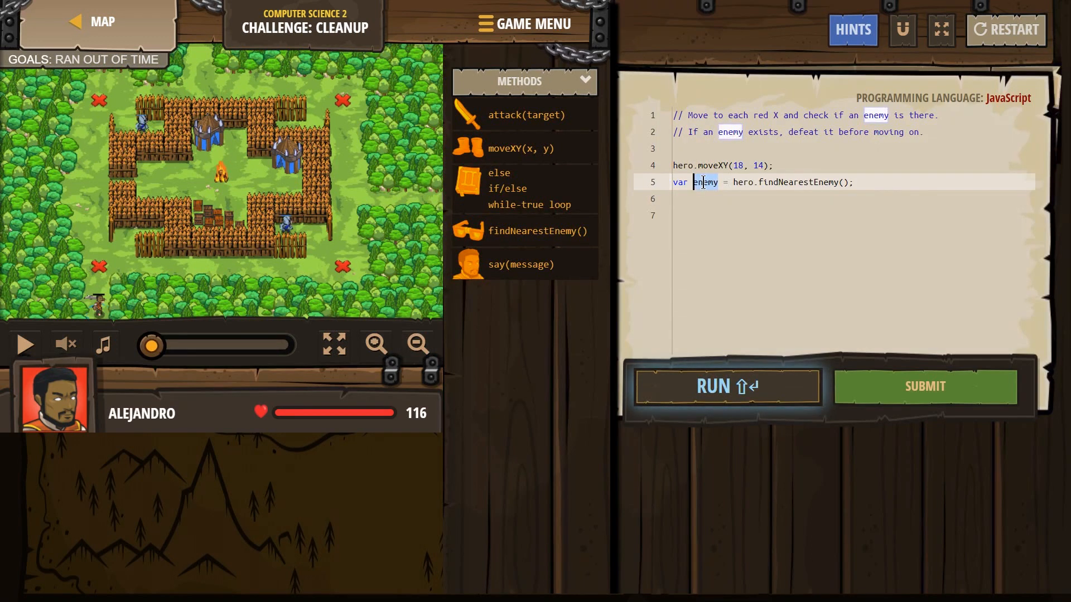
mouse_move(705, 184)
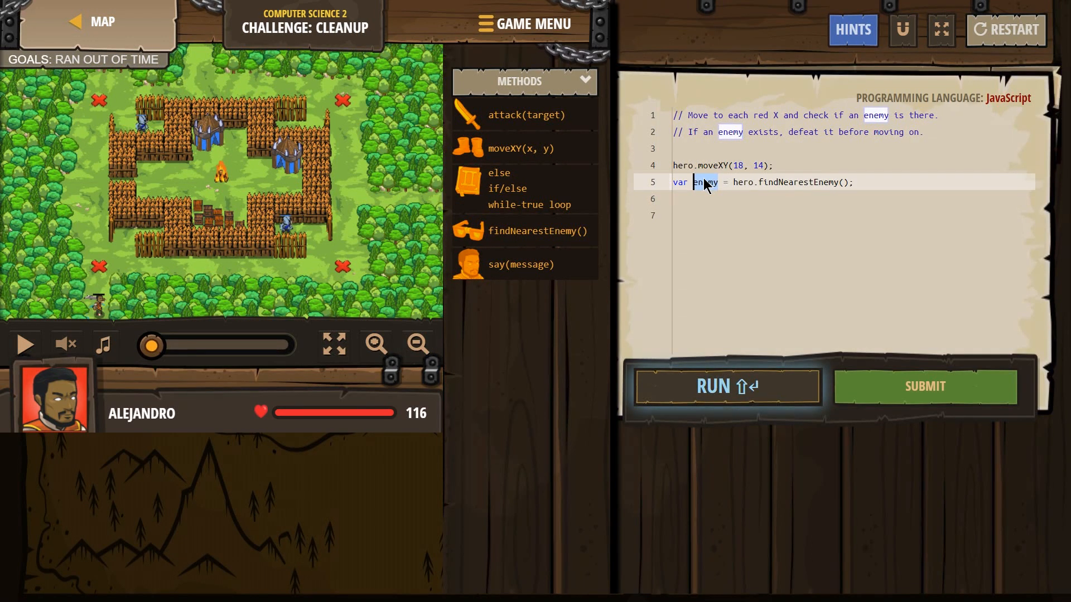
type("x")
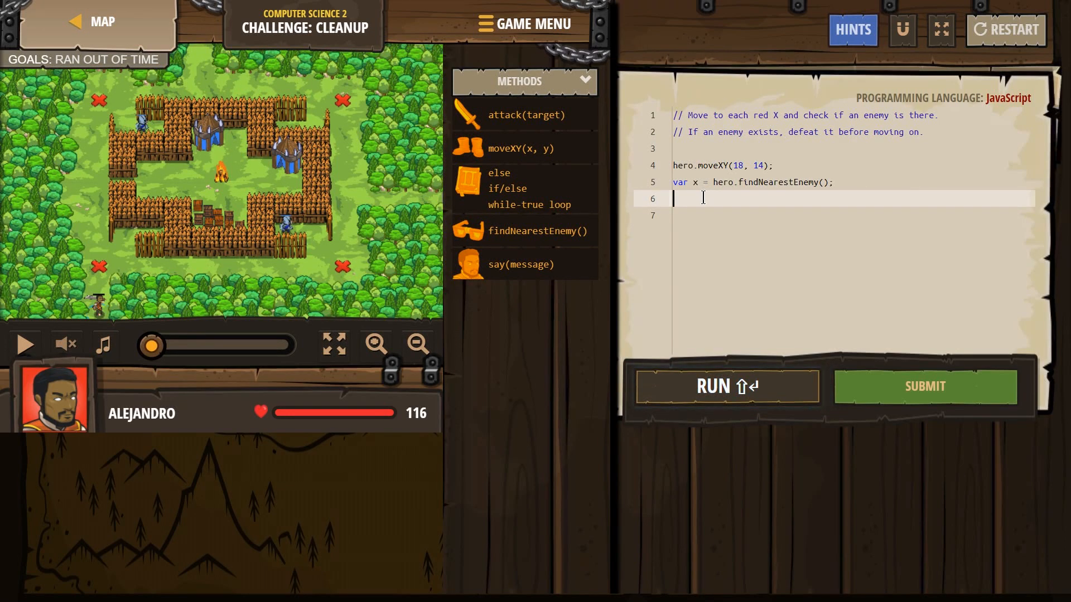
Insert an if (x) block containing two hero.attack(x) calls.
type("if")
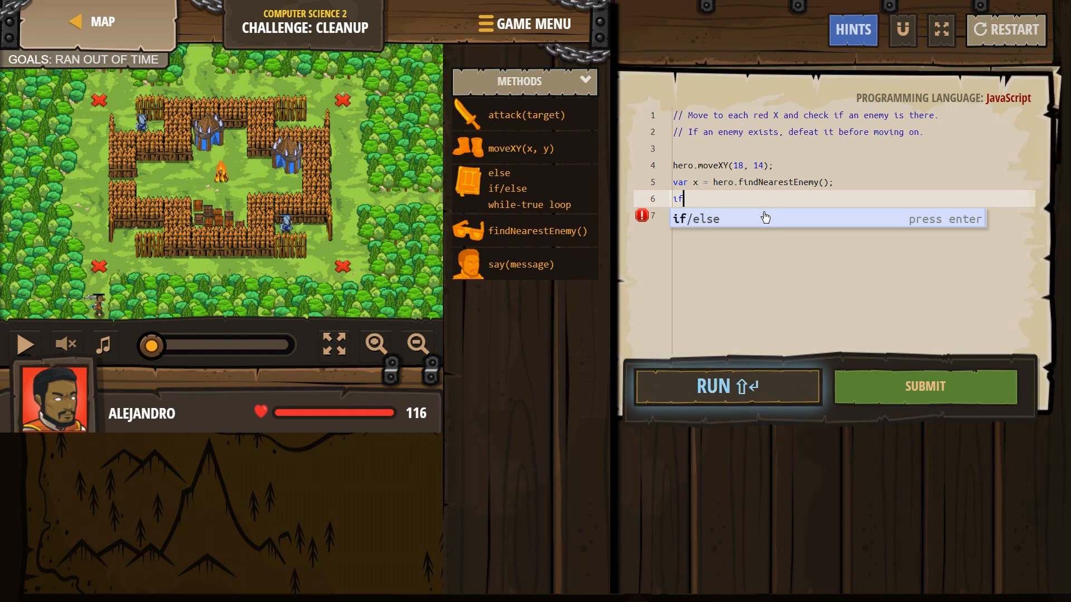
key("Enter")
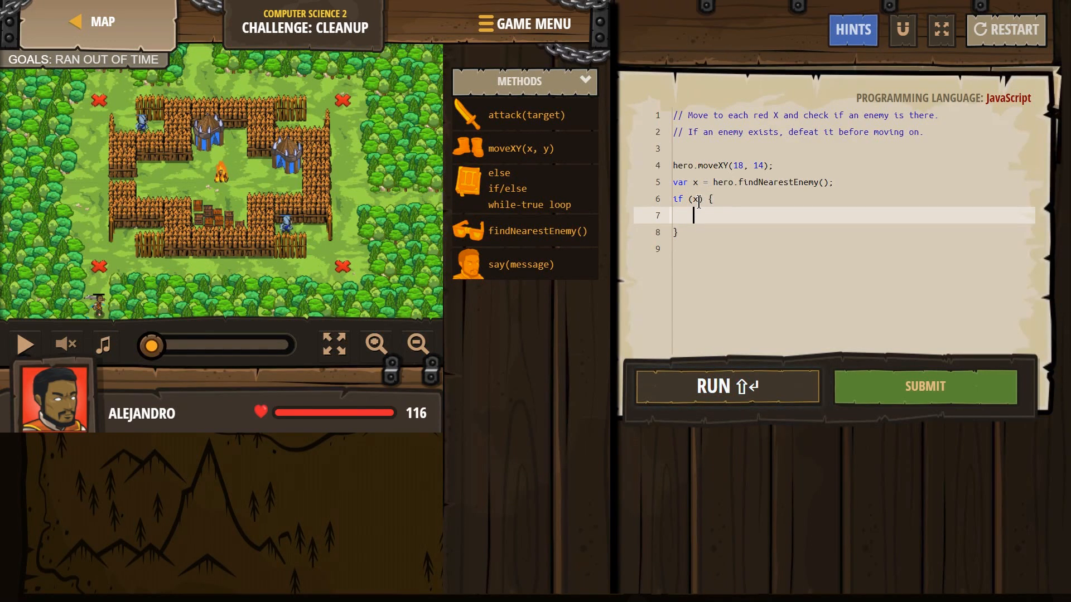
type("hero.attack(enemy);")
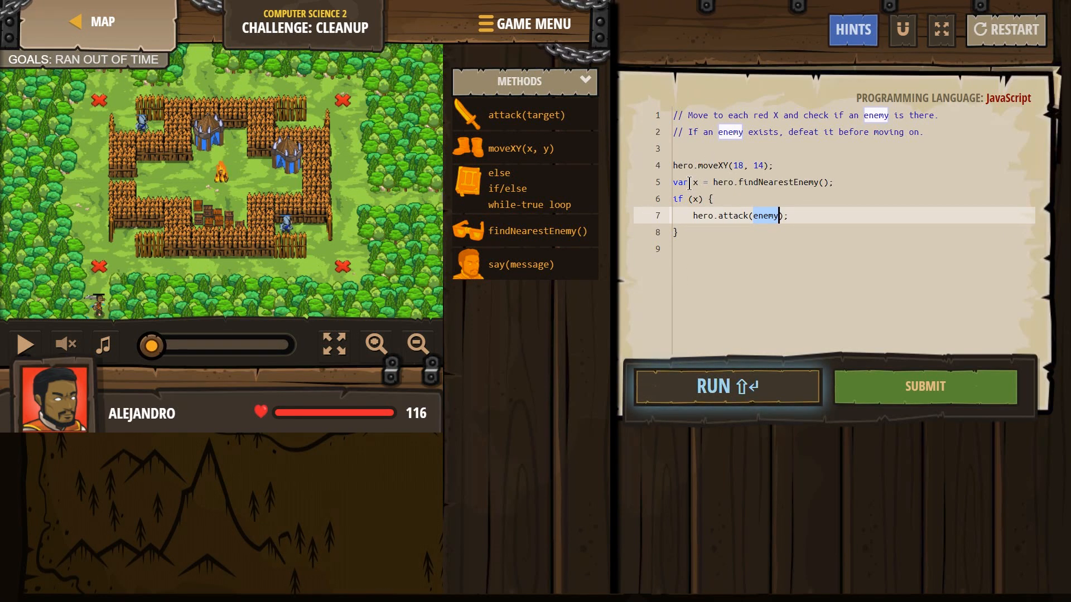
type("x")
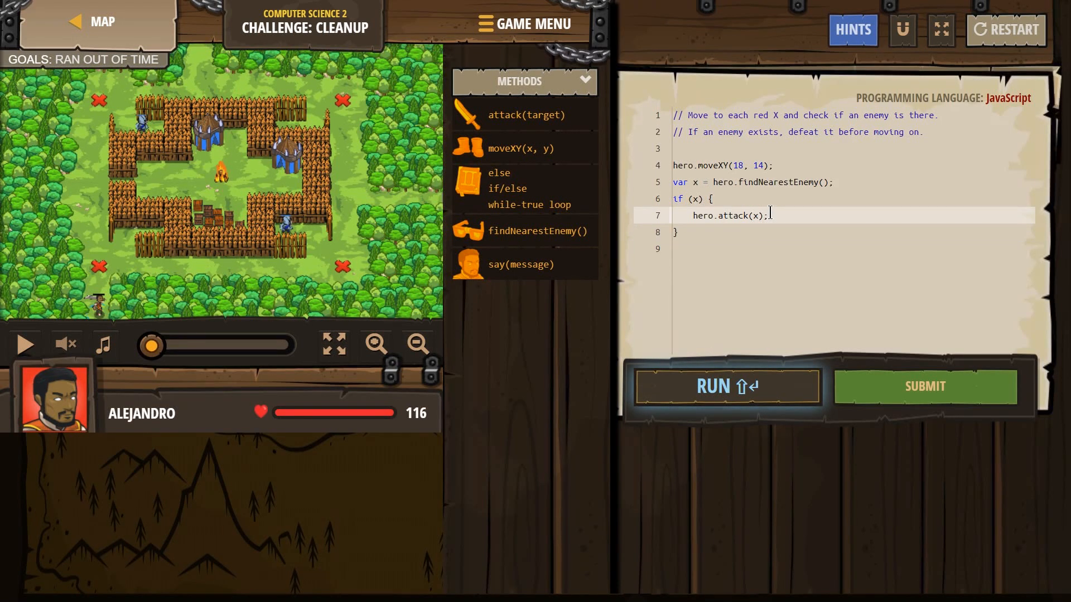
type("att")
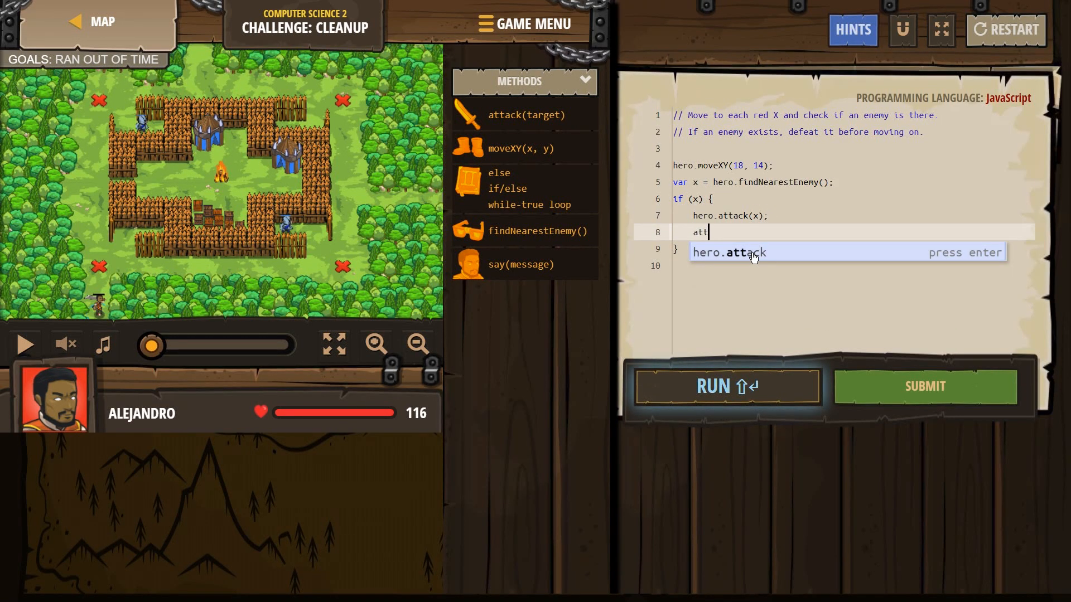
key("Enter")
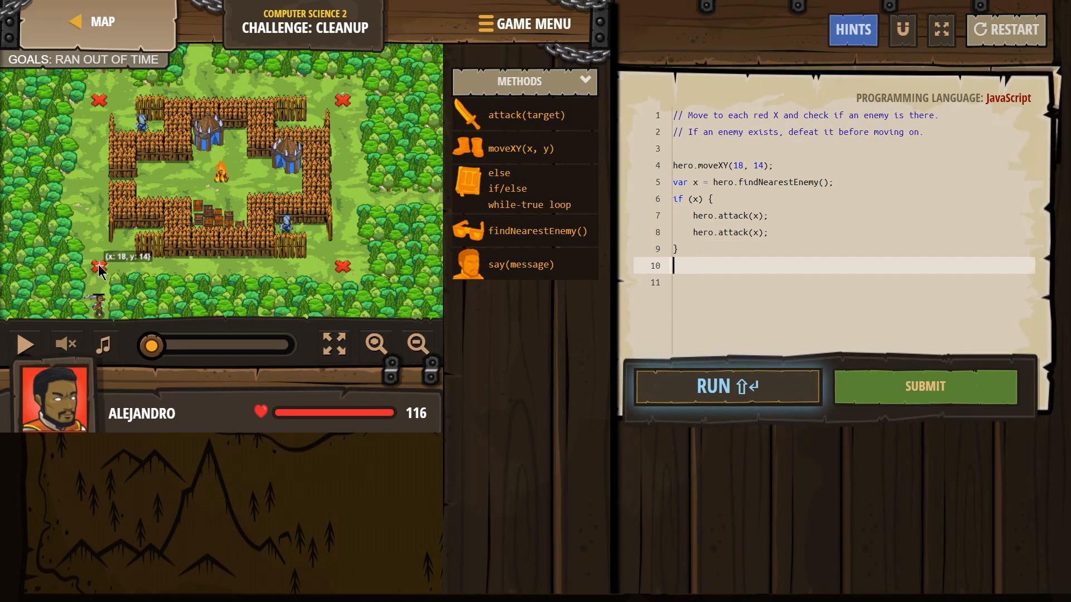
mouse_move(101, 270)
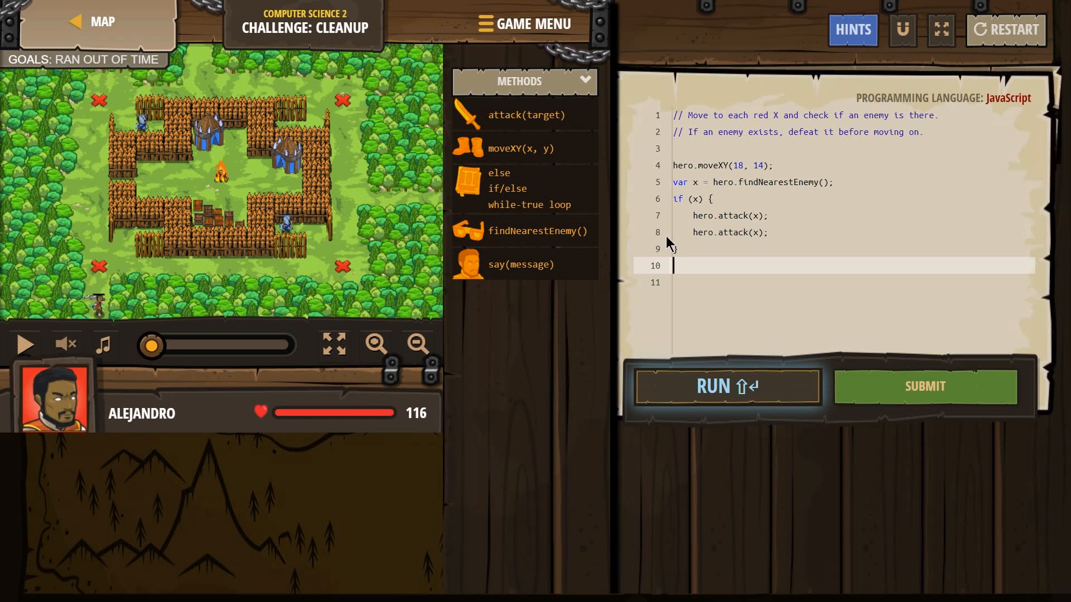
Add hero.moveXY(18, 54) to send the hero to the second X mark.
type("hero.moveXY(x, y);")
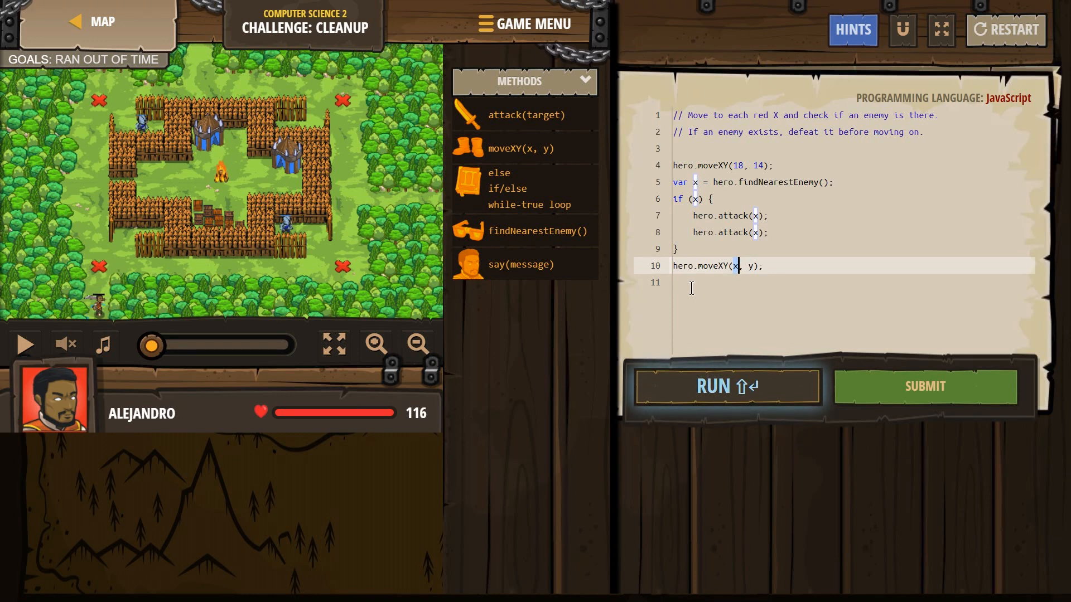
type("18")
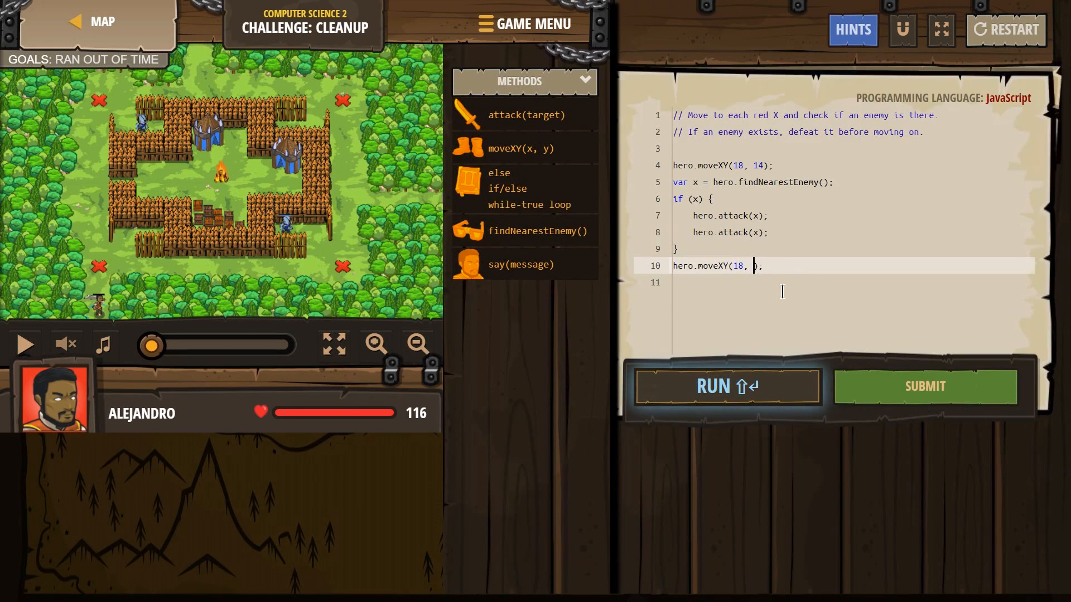
type("34")
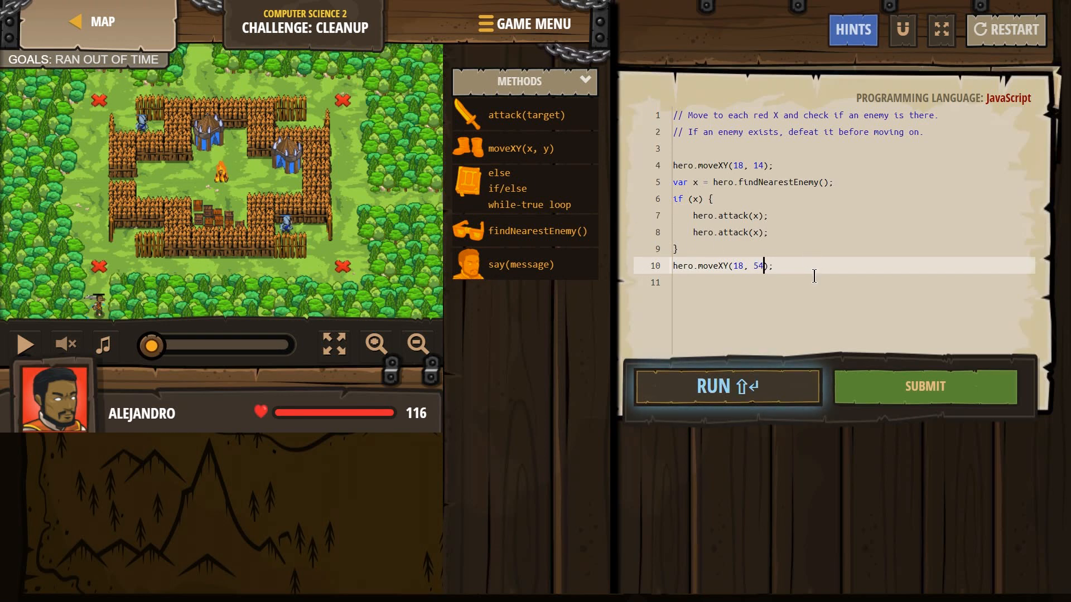
key("Enter")
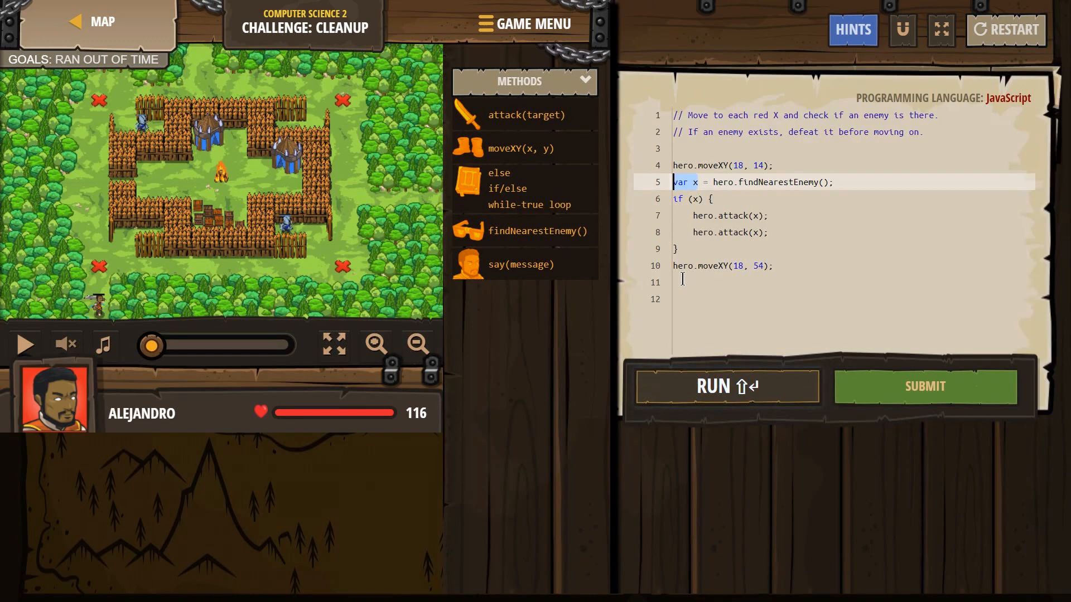
Store the nearest enemy again with x = hero.findNearestEnemy().
type("var")
left_click(852, 282)
type("x")
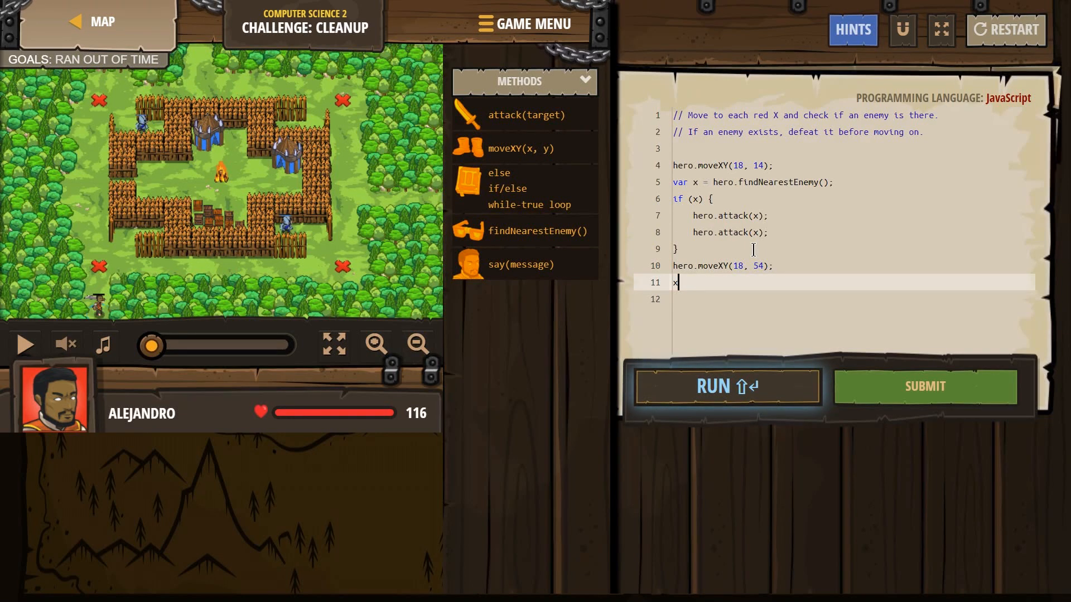
type("=")
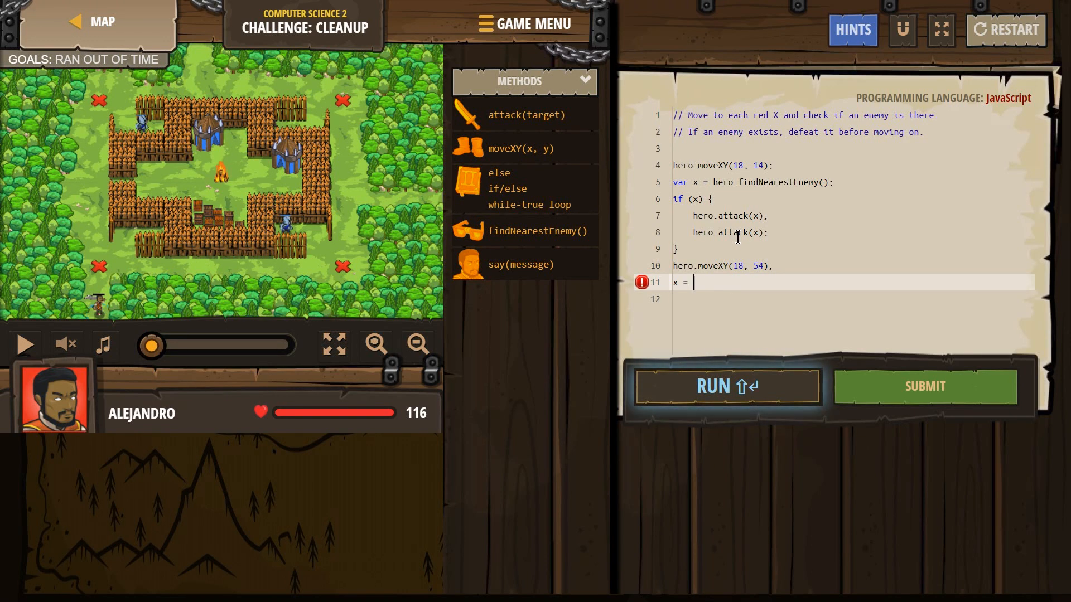
type("find")
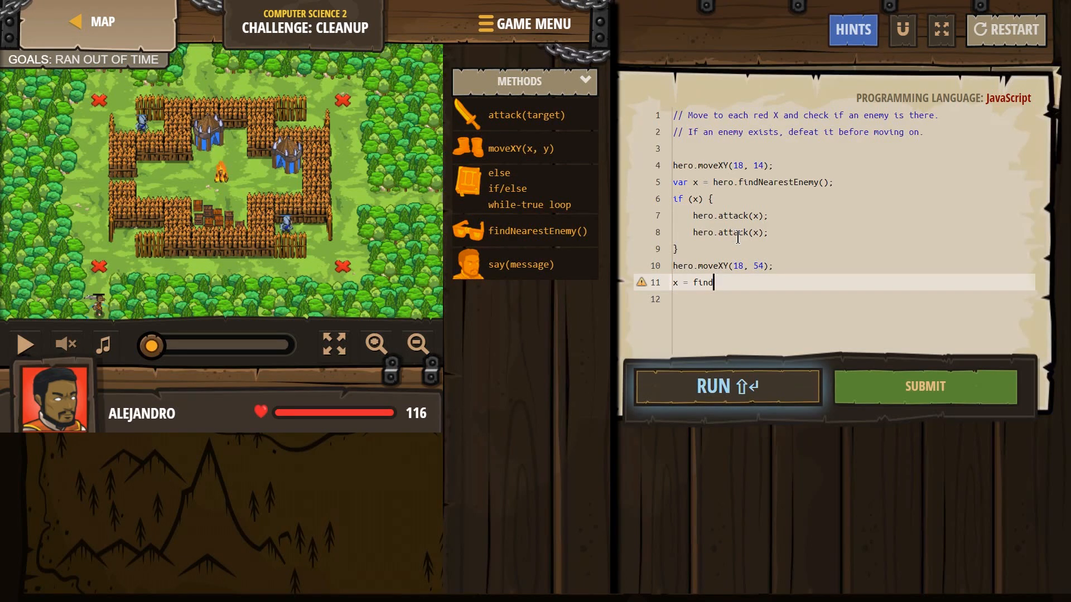
type("hero.")
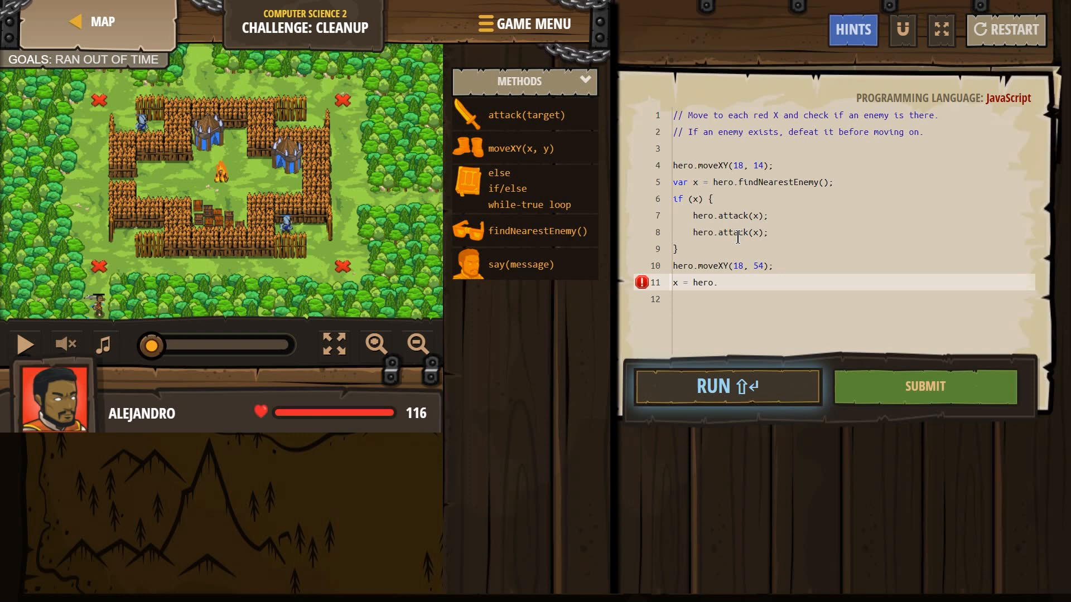
type("findNearestEnemy();")
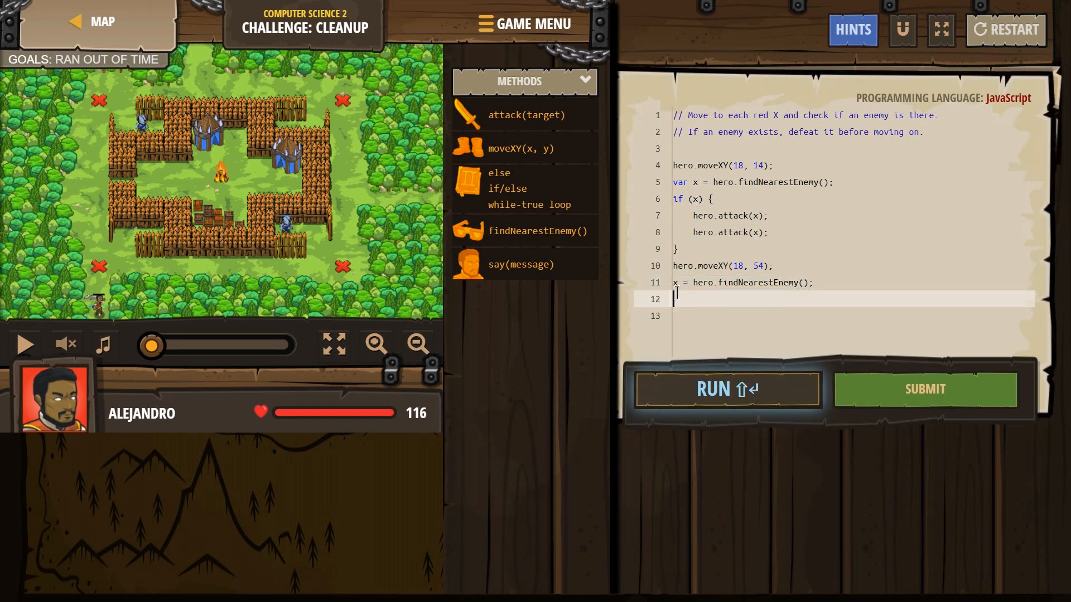
mouse_move(762, 298)
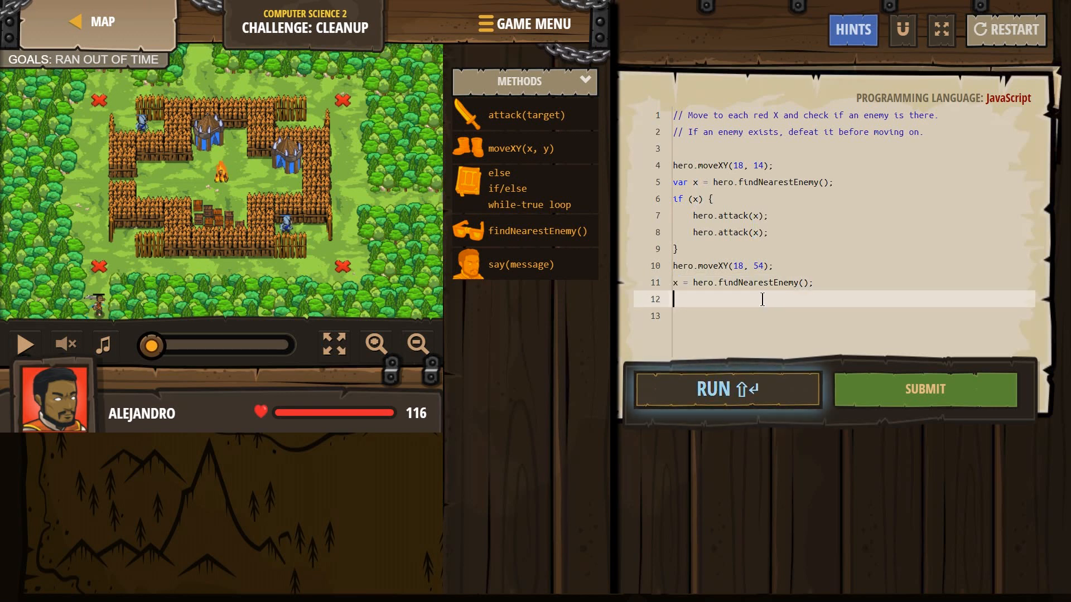
Open an empty if(x) { } block below the enemy search.
type("if(x")
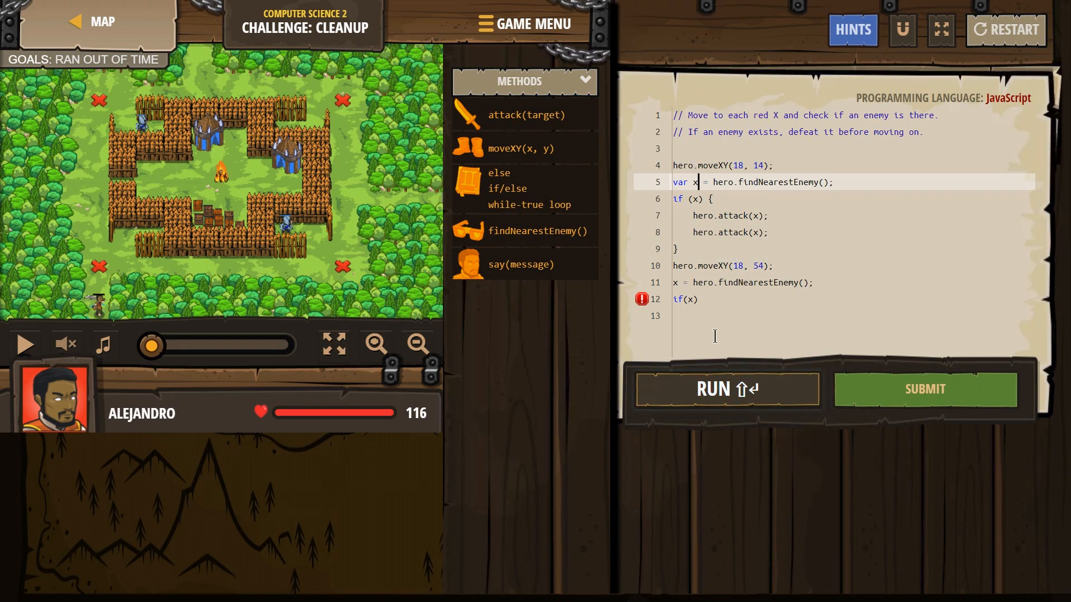
left_click(719, 299)
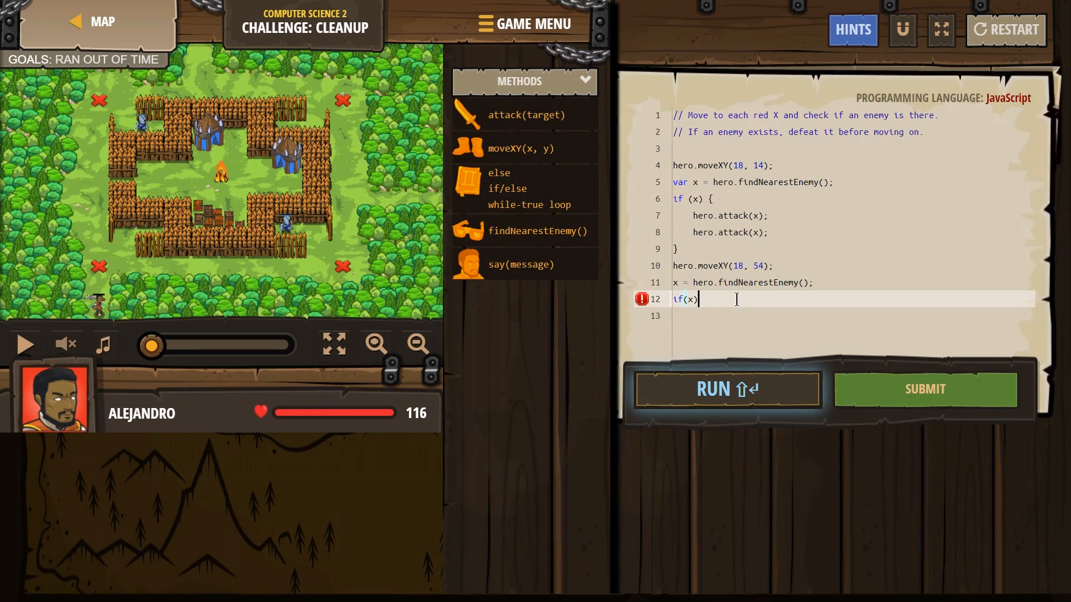
type("{")
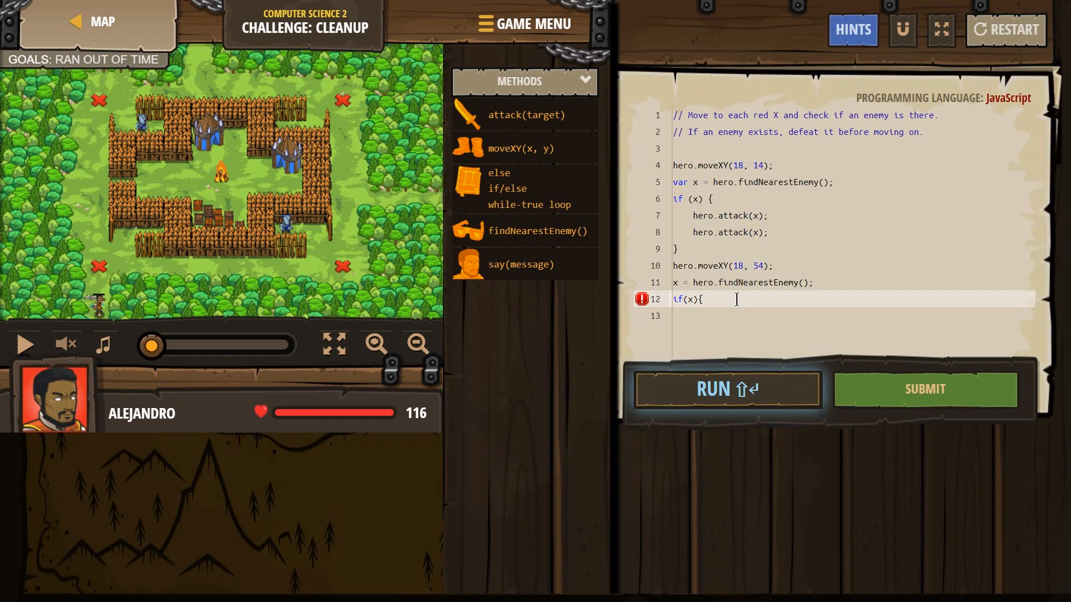
type("}")
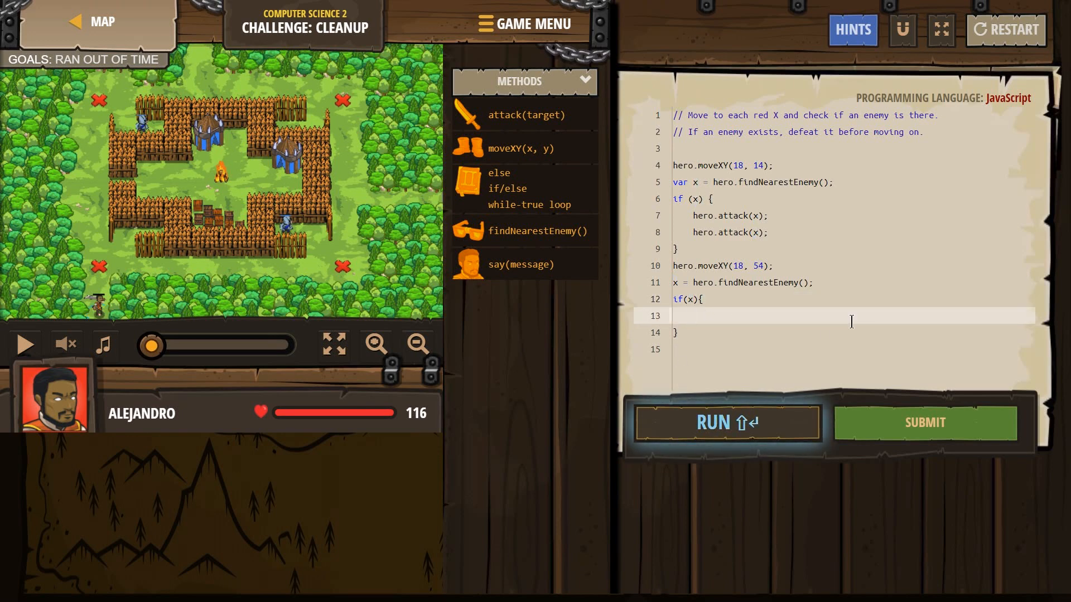
Fill the second if(x) block with two hero.attack(x) calls, keeping line 5 as var x.
type("hero.attack(enemy);")
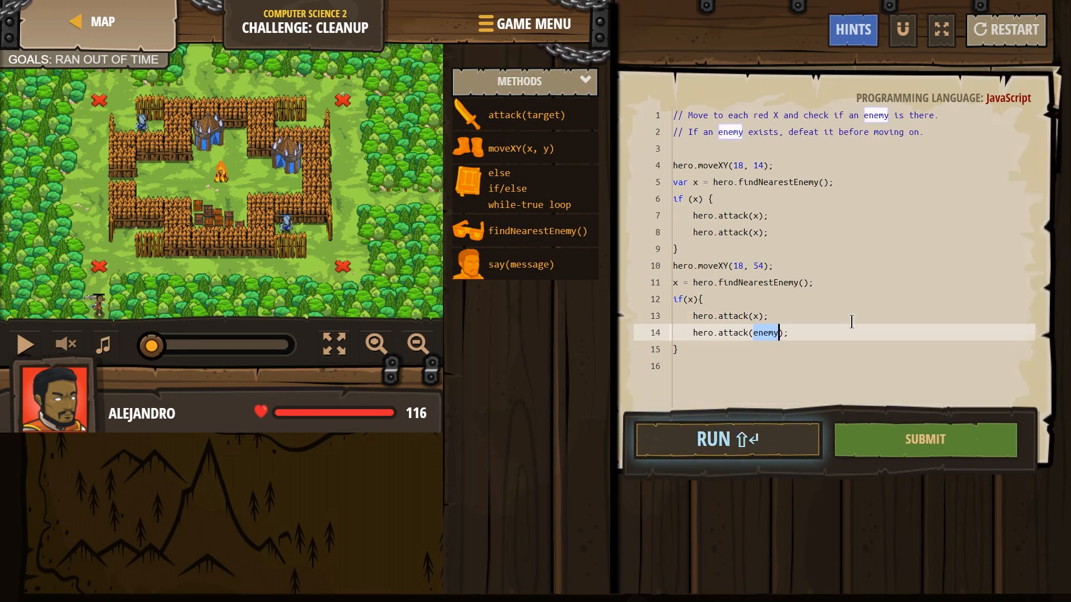
type("x")
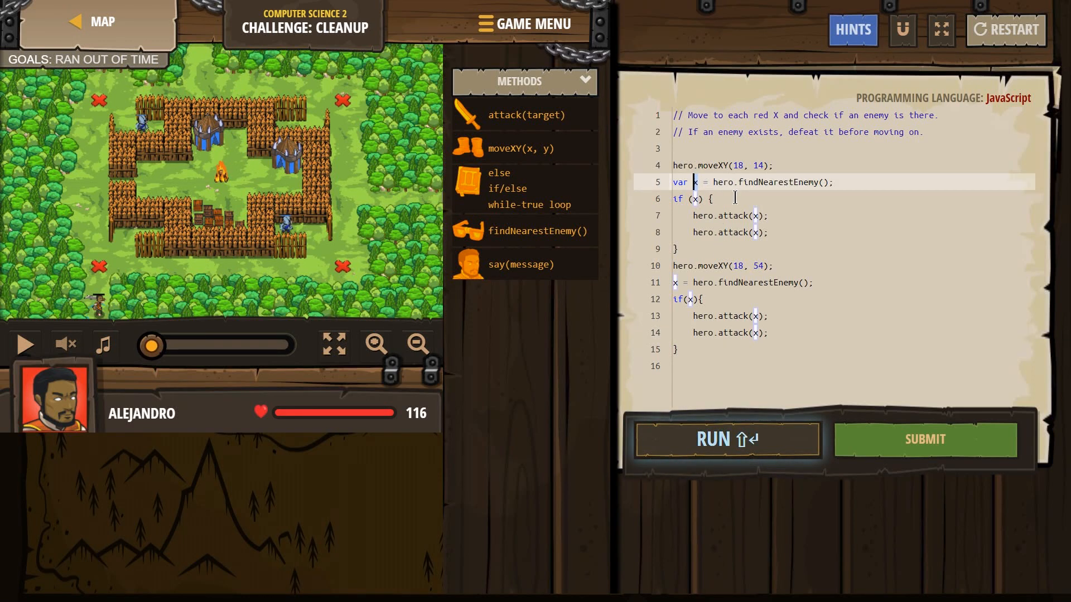
type("enemy")
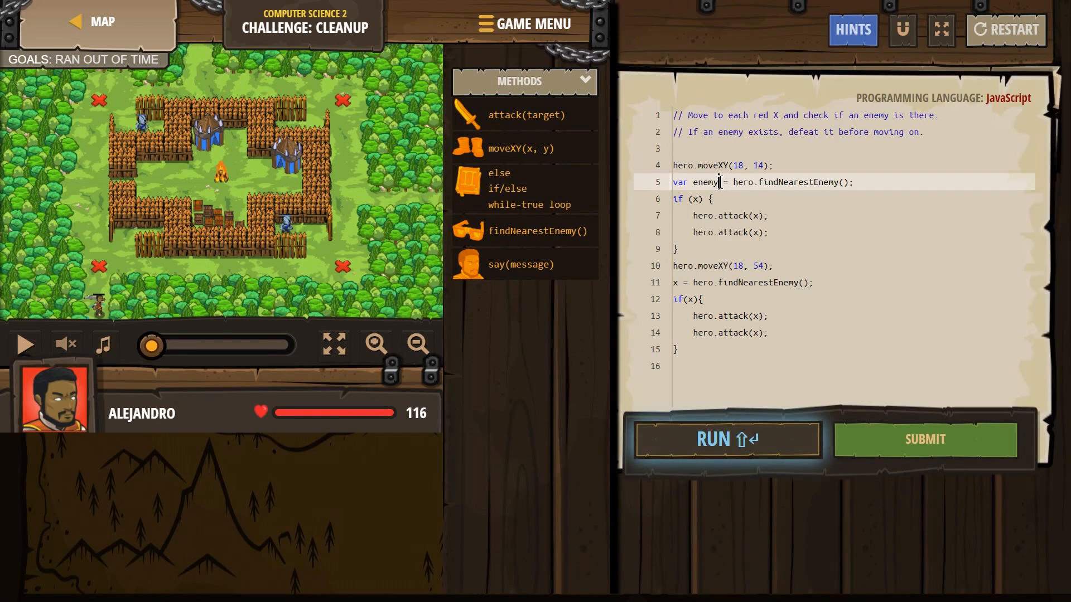
double_click(704, 181)
type("x")
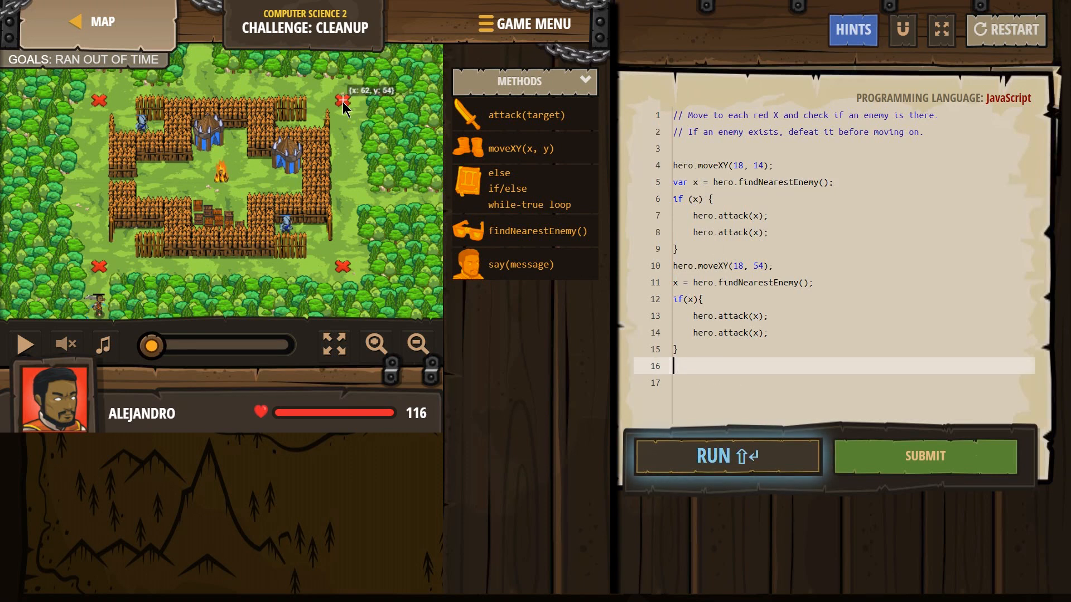
mouse_move(345, 272)
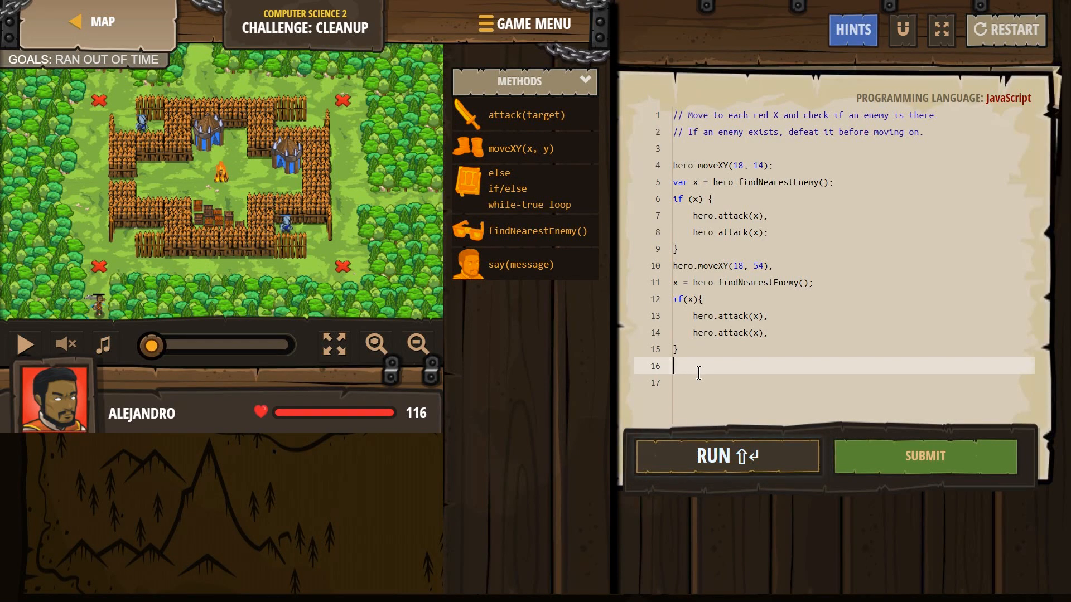
Add hero.moveXY(62, 54) after the second enemy check.
left_click(726, 457)
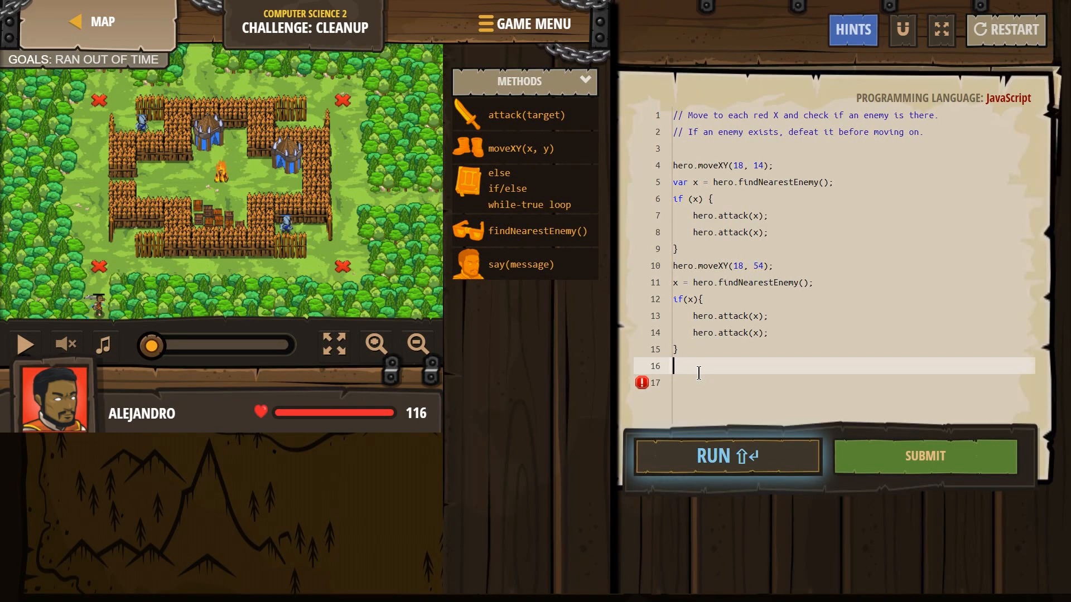
type("mov")
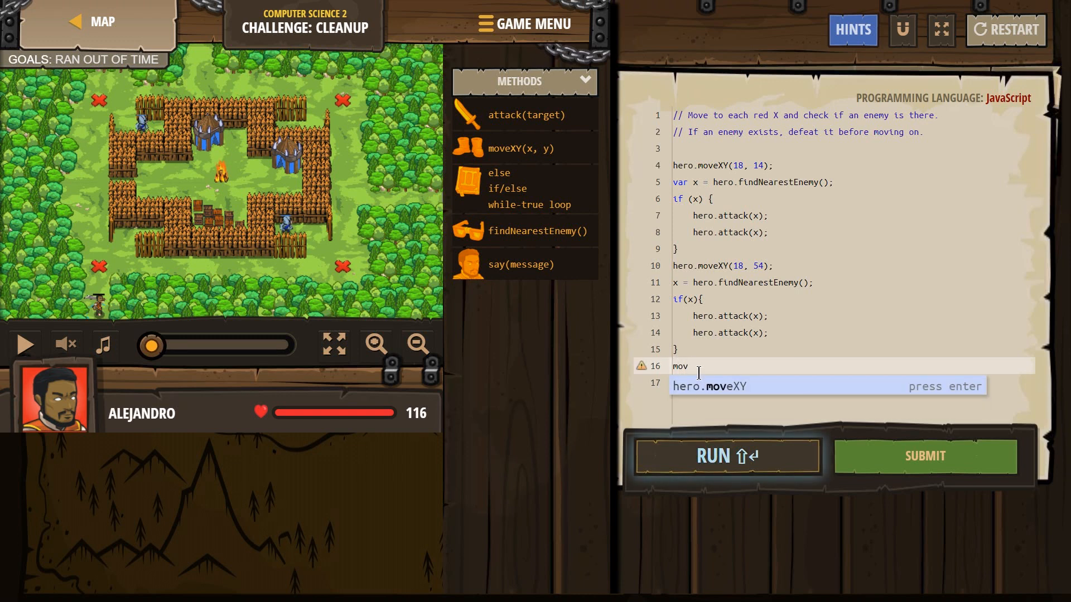
key("Enter")
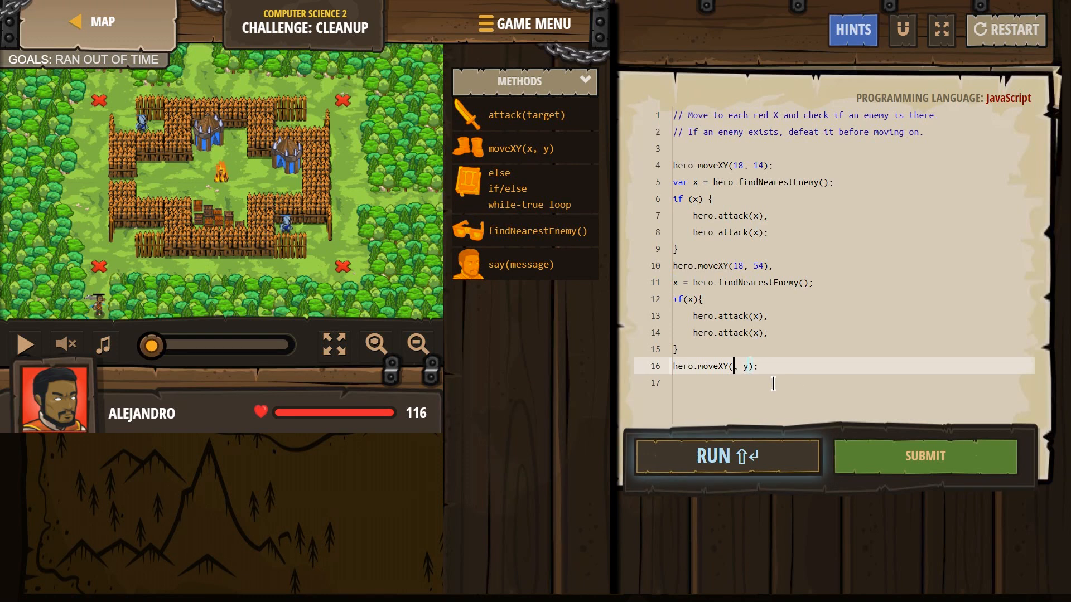
type("62")
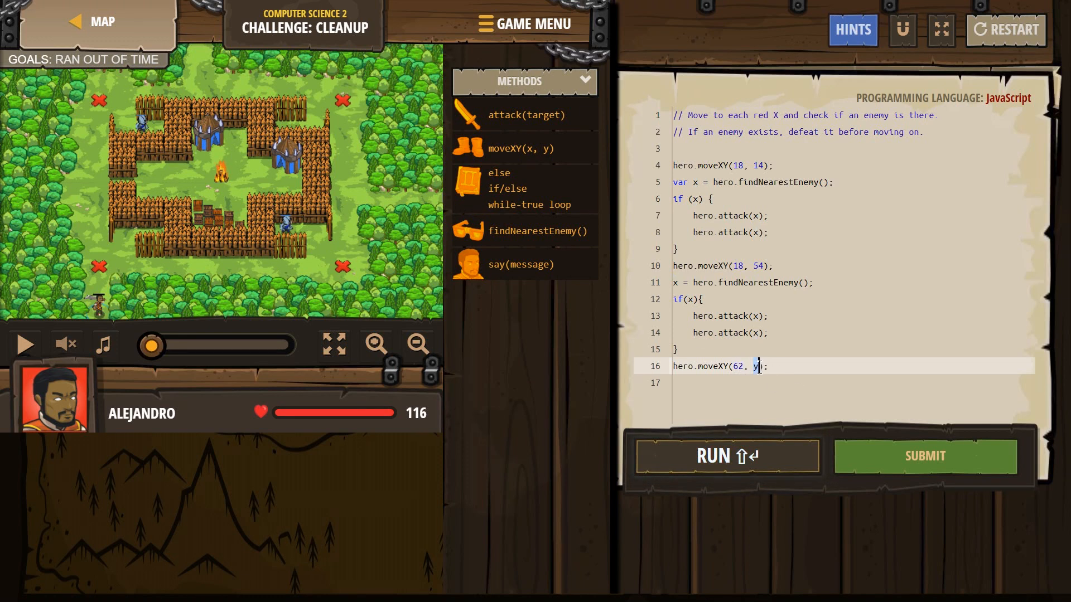
type("54")
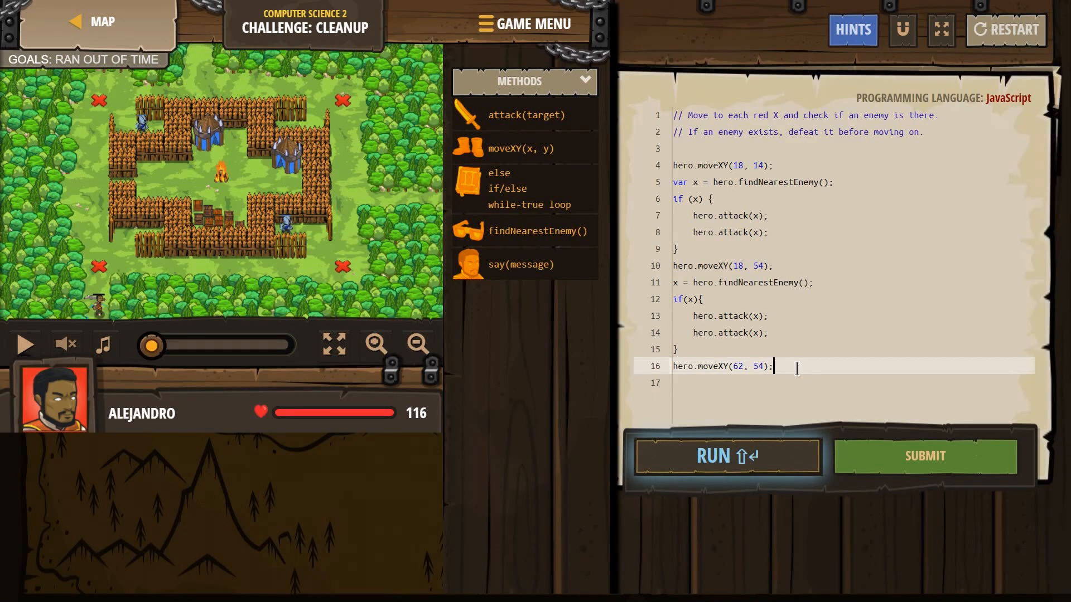
key("Enter")
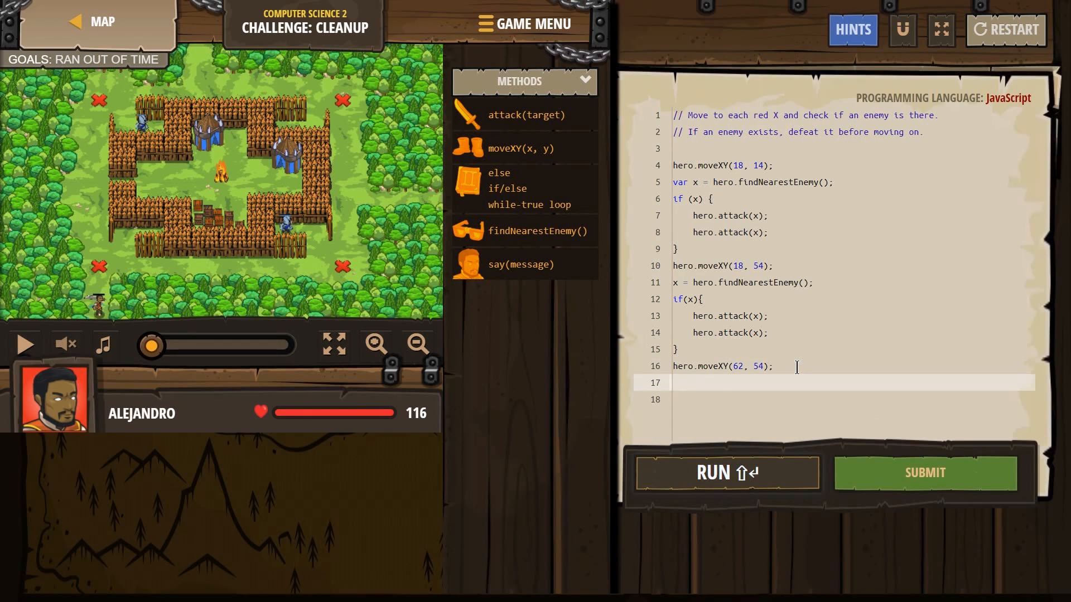
Re-find the nearest enemy into x with hero.findNearestEnemy().
type("x = fin")
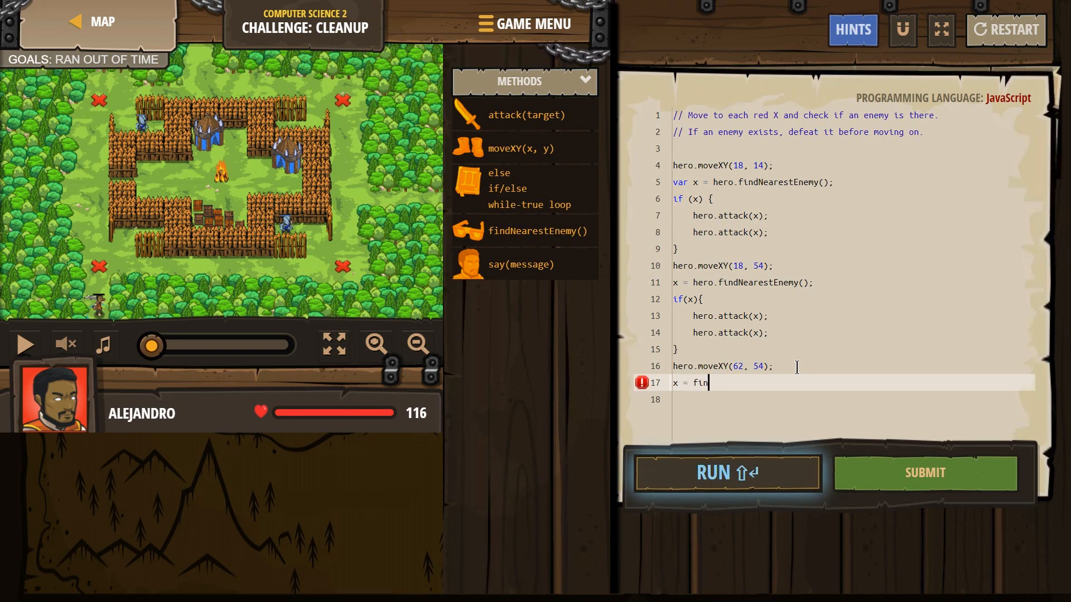
key("Backspace")
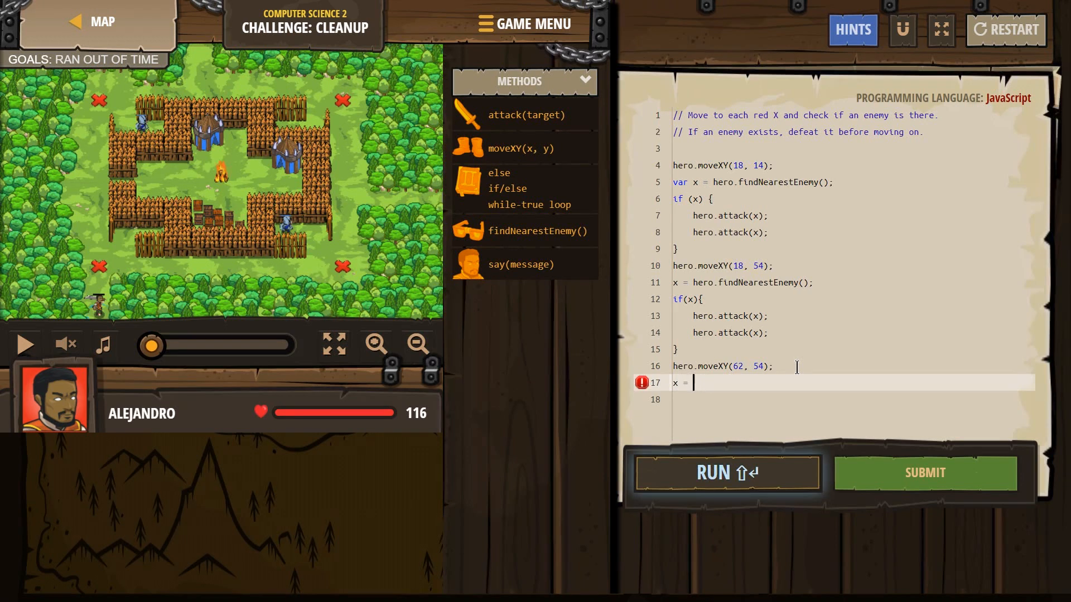
type("hero.en")
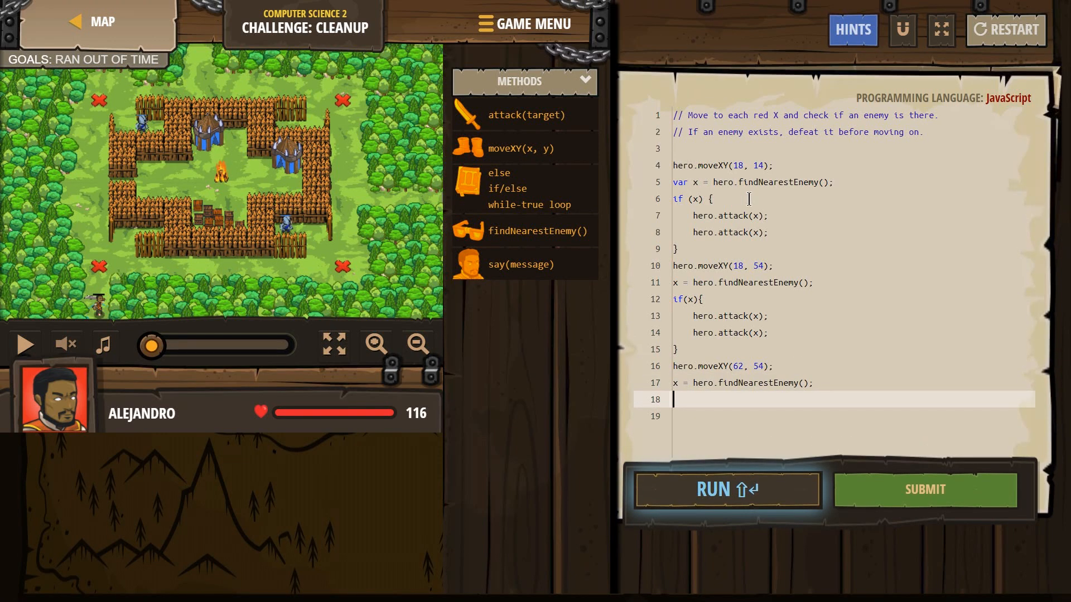
double_click(680, 182)
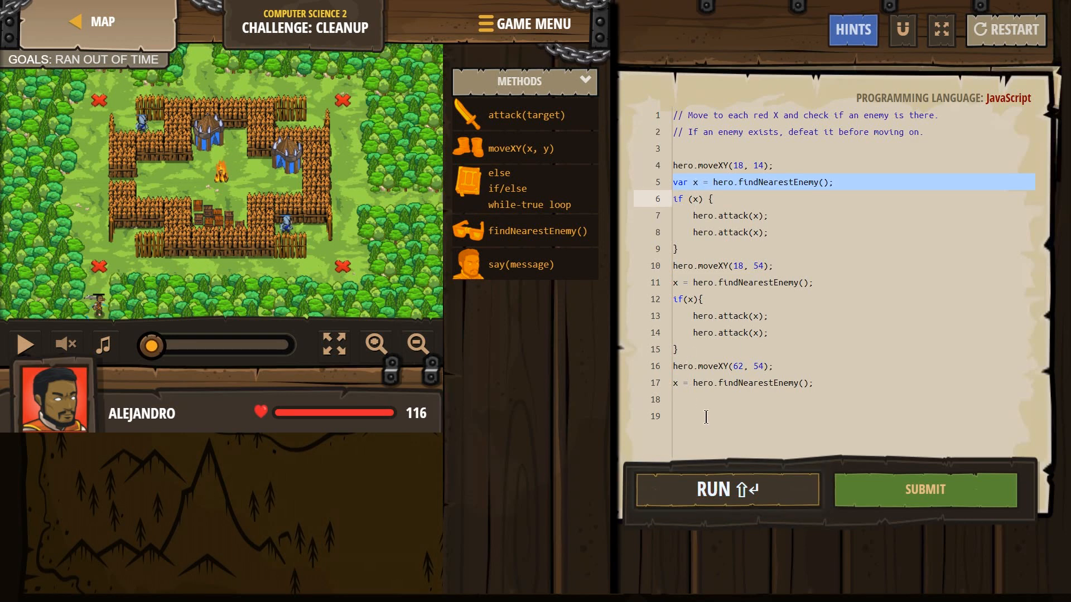
type("i")
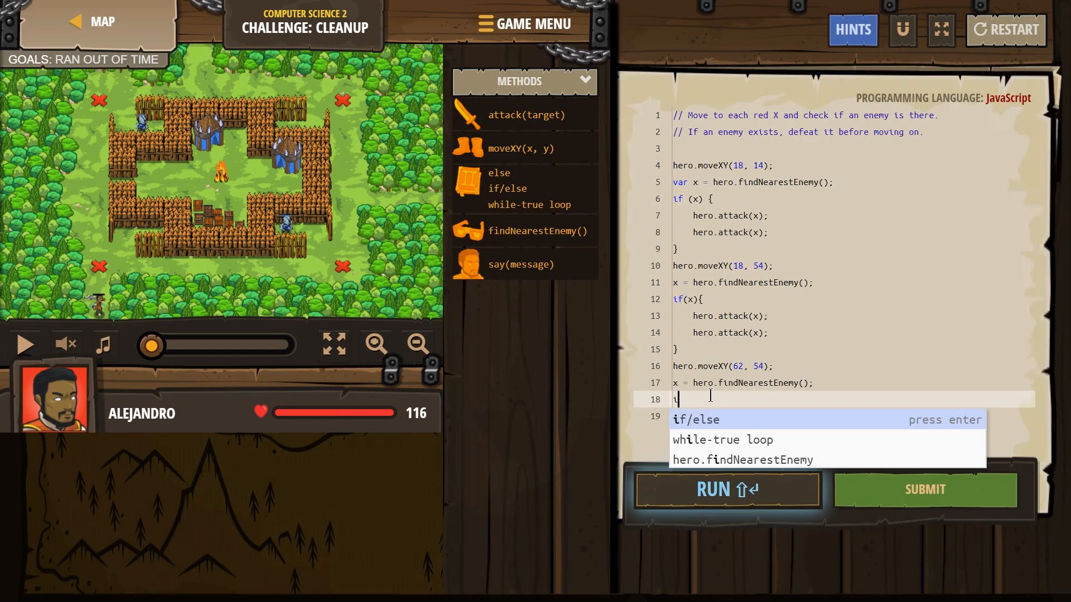
Add an if(x) block that attacks the enemy twice with hero.attack(x).
type("if(x)")
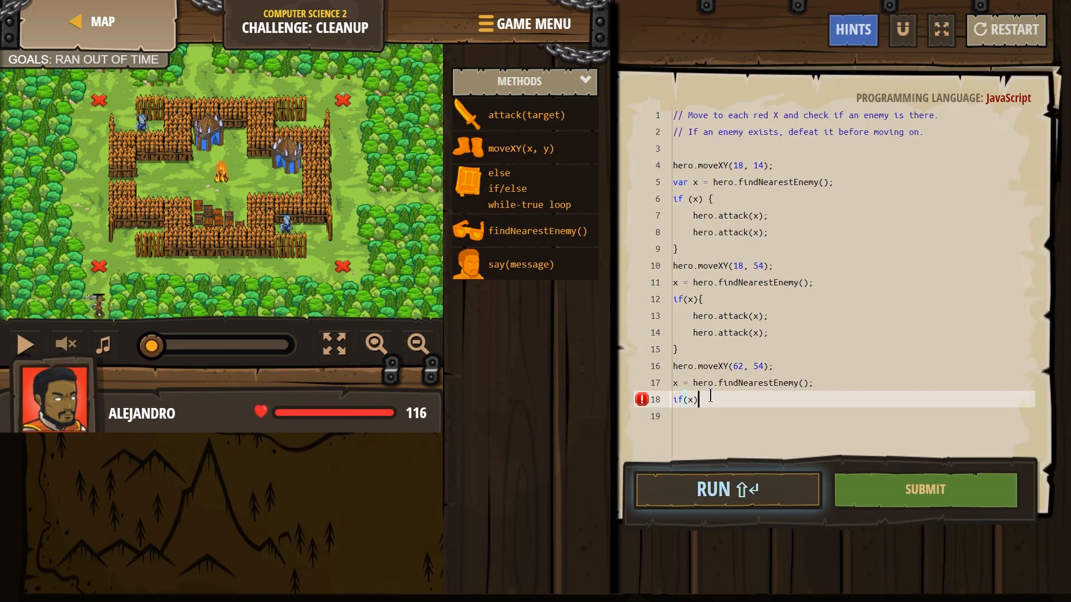
type("{")
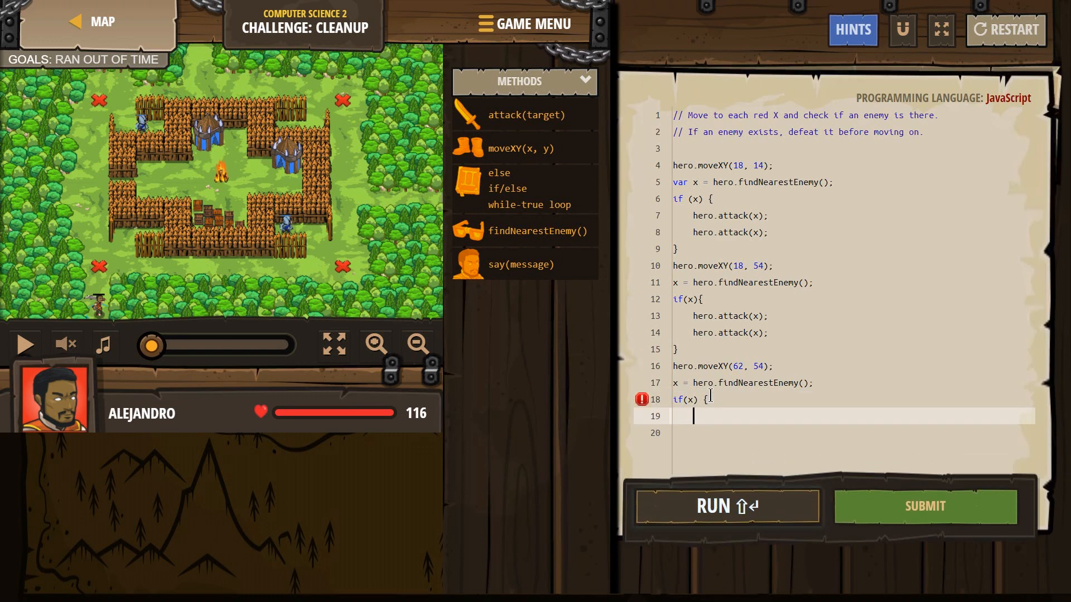
type("}")
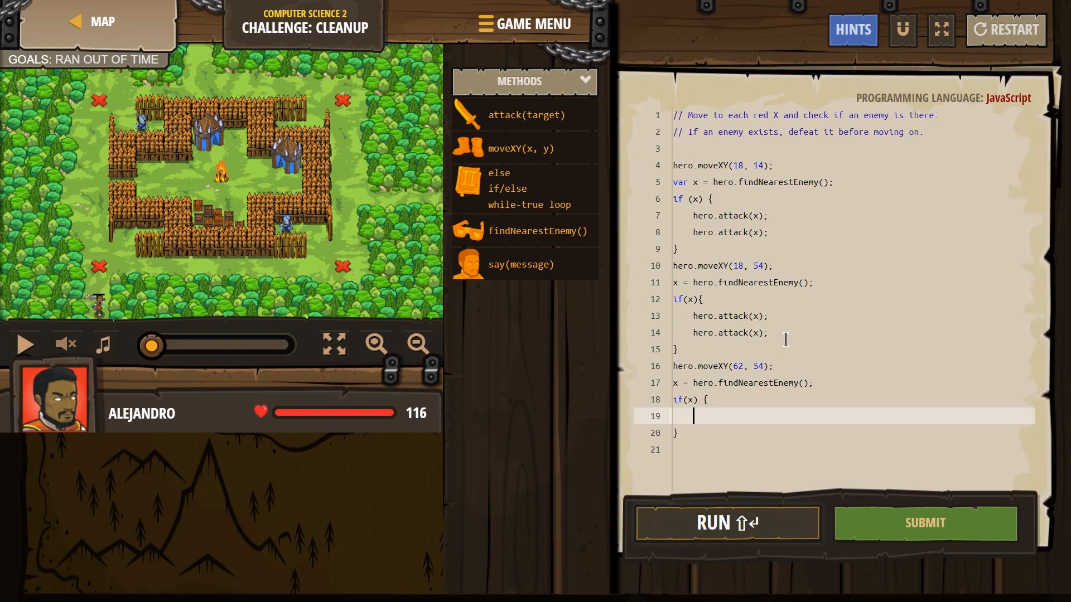
type("att")
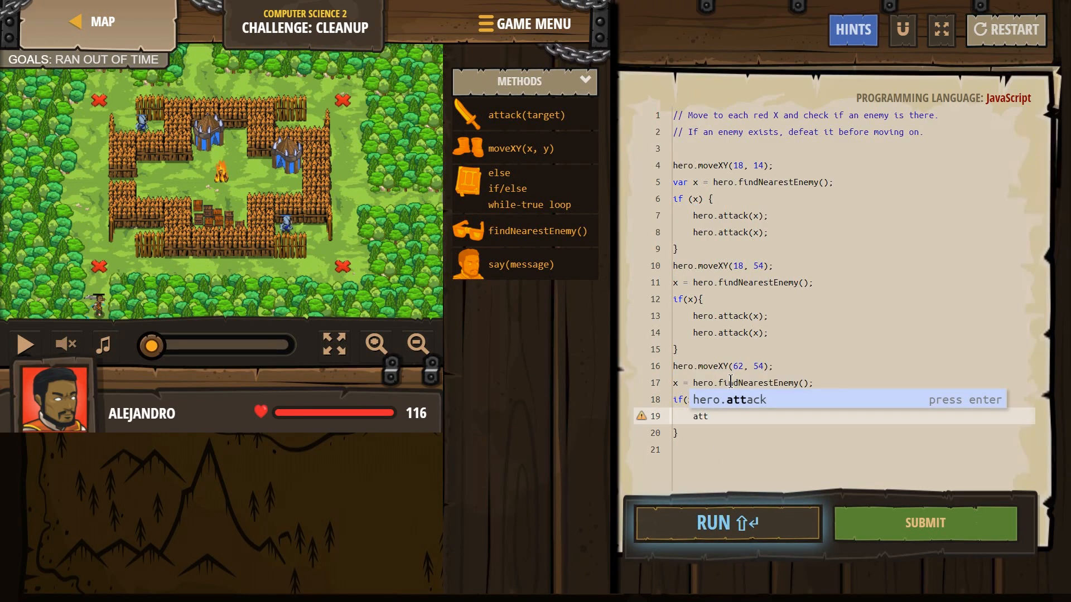
key("Enter")
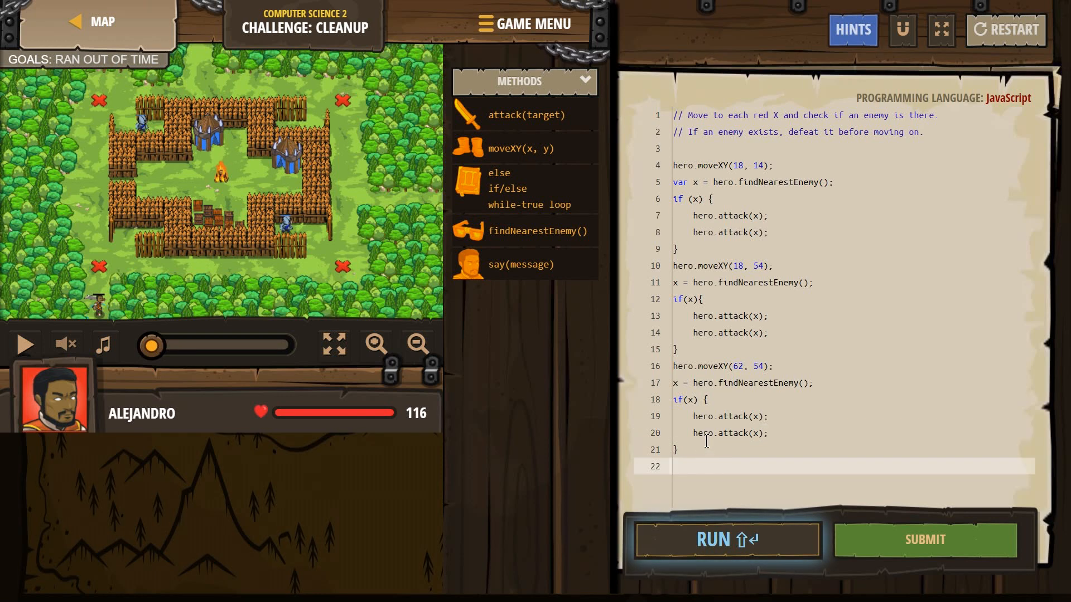
Add hero.moveXY(62, 14) and x = hero.findNearestEnemy() for the last X.
type("moveXY(62, y);")
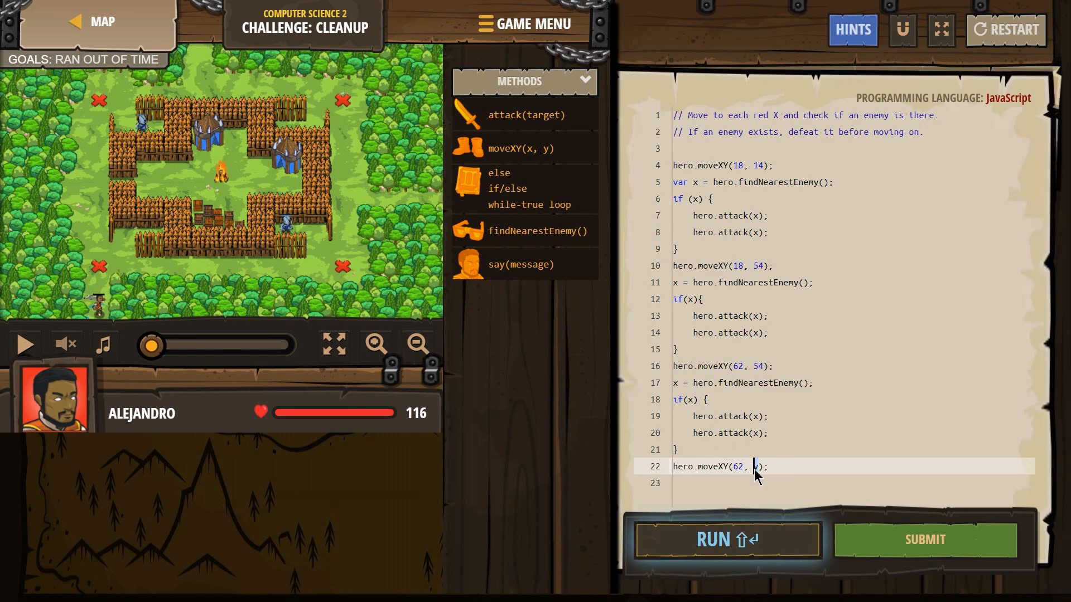
type("14")
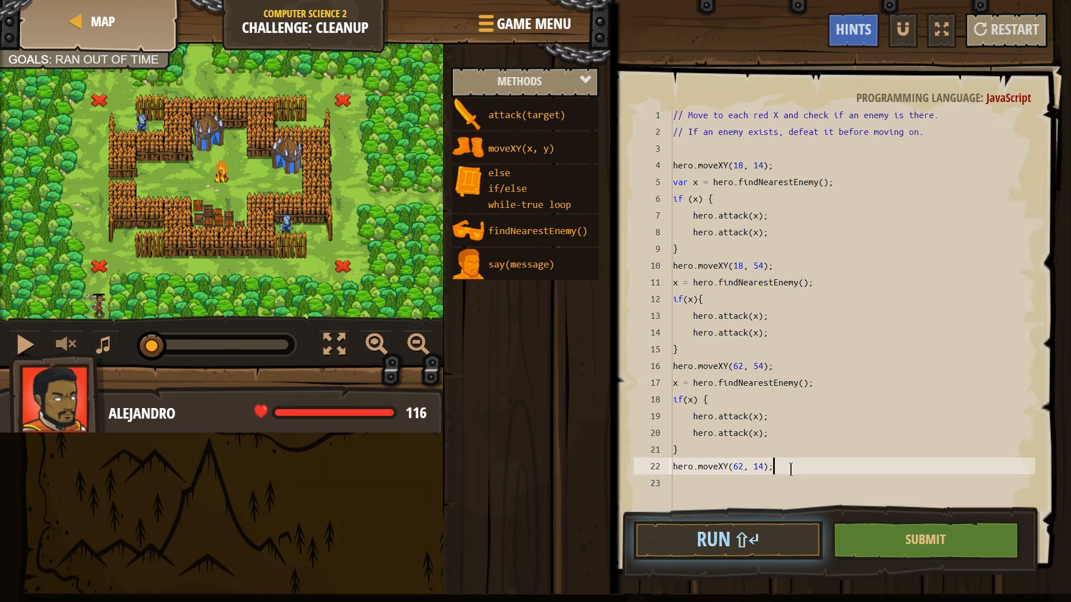
type("x =")
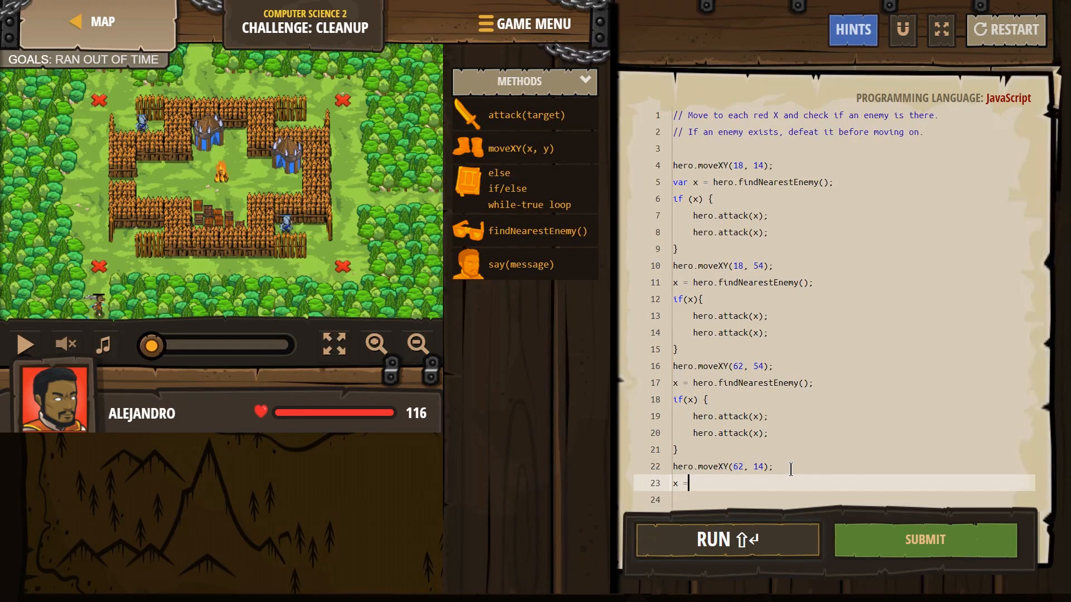
type("fin")
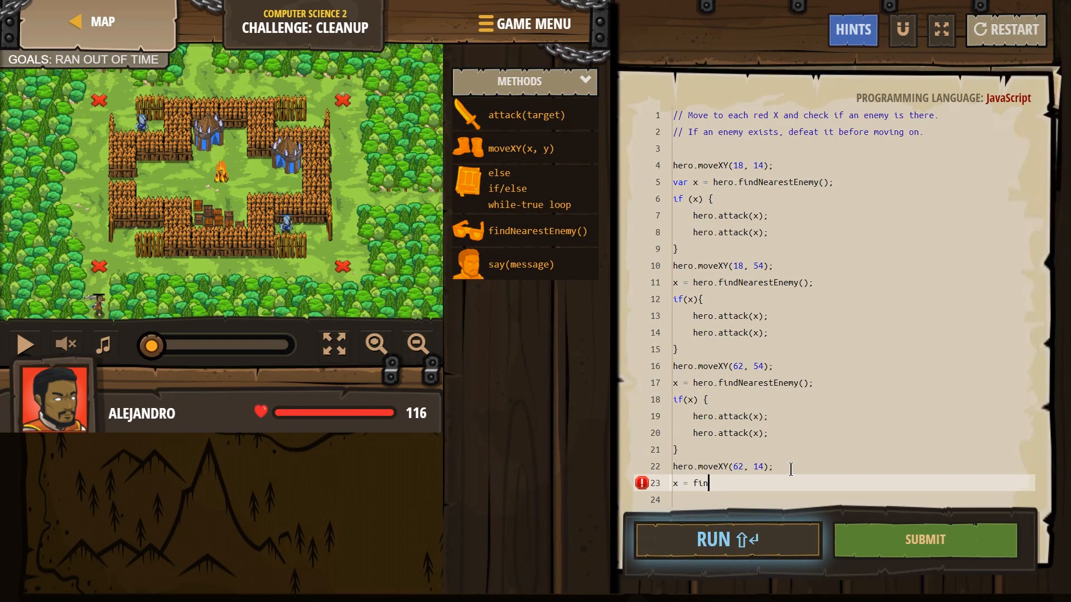
type("hero.")
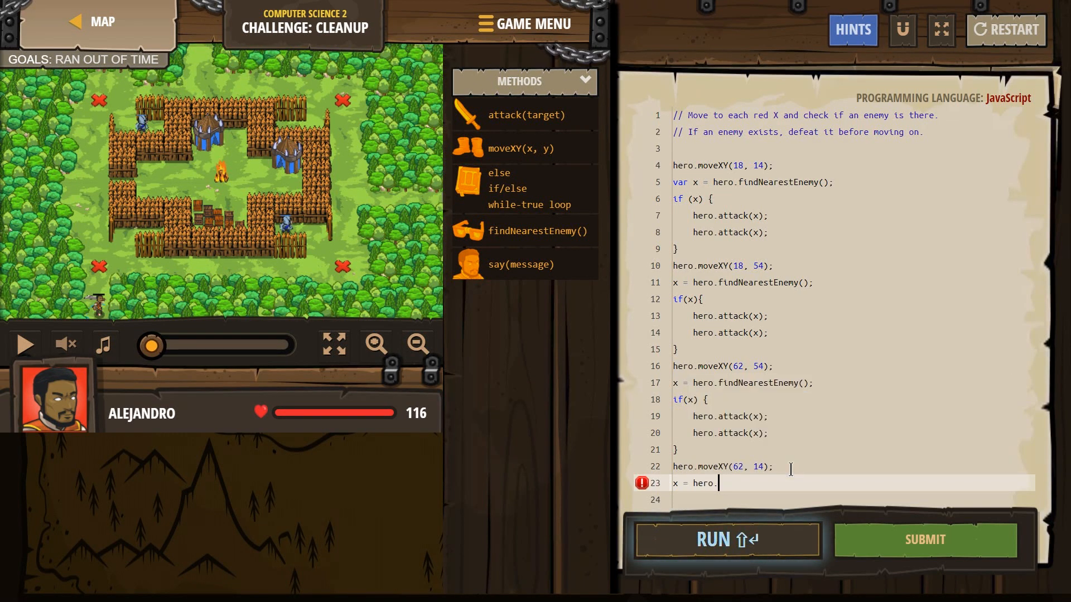
type("findNearestEnemy();")
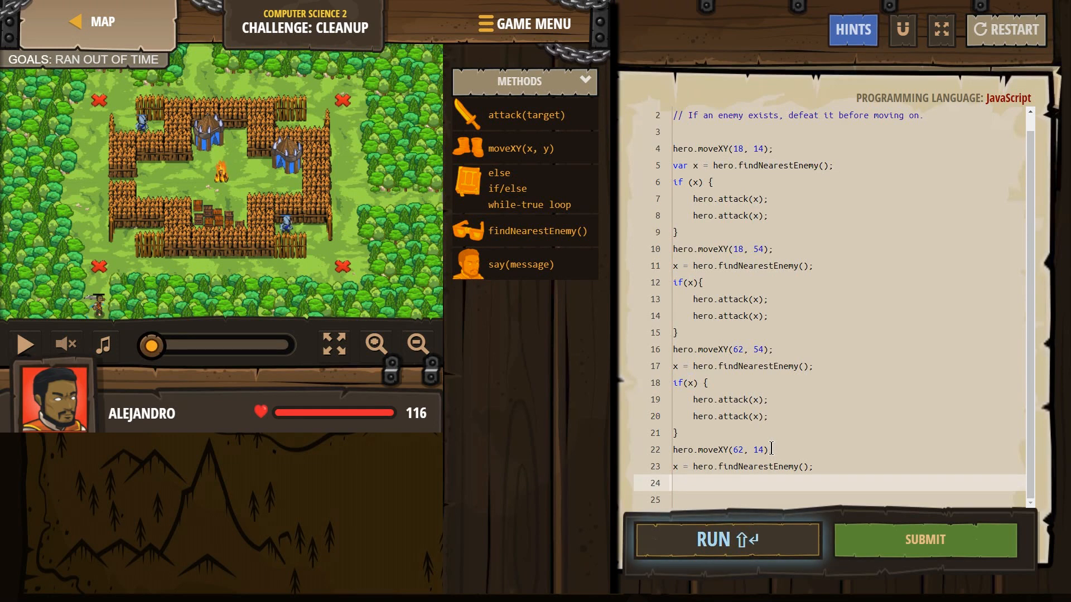
Open an if(x) block and begin adding attack calls inside it.
type("if(")
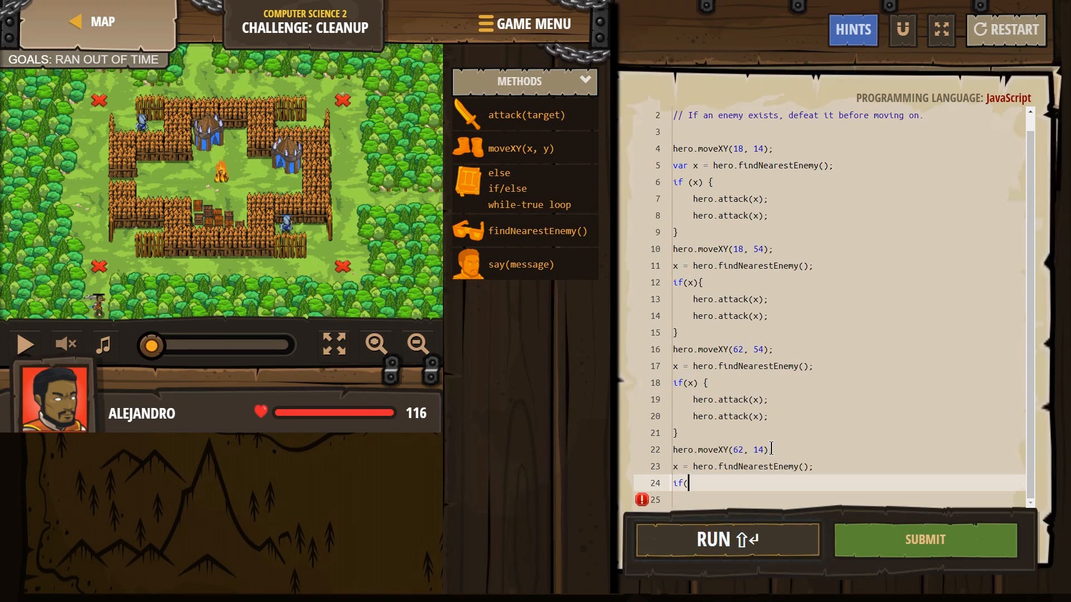
type("x){")
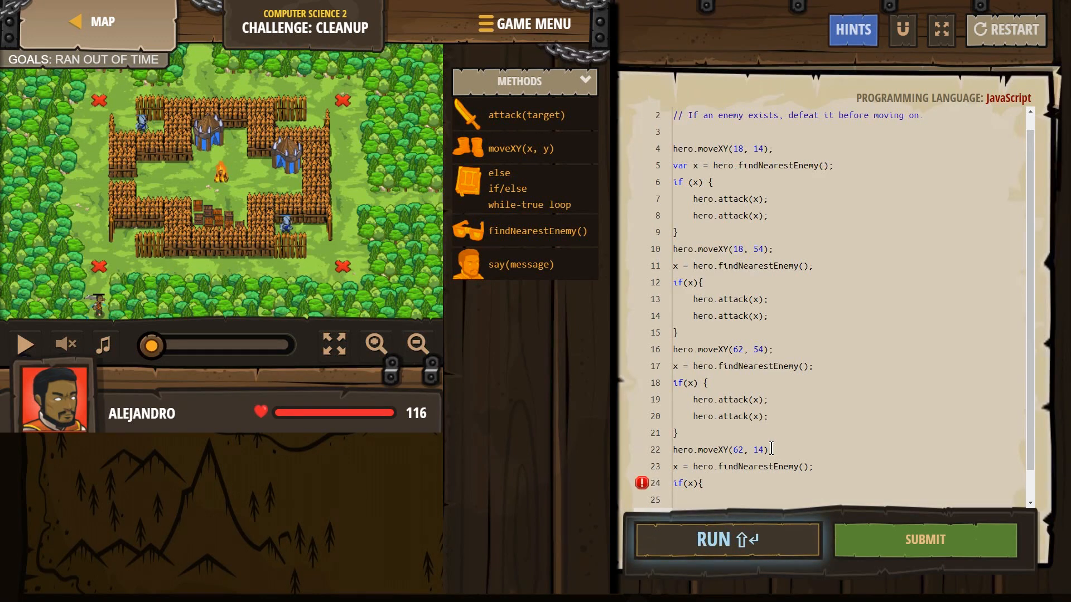
key("Enter")
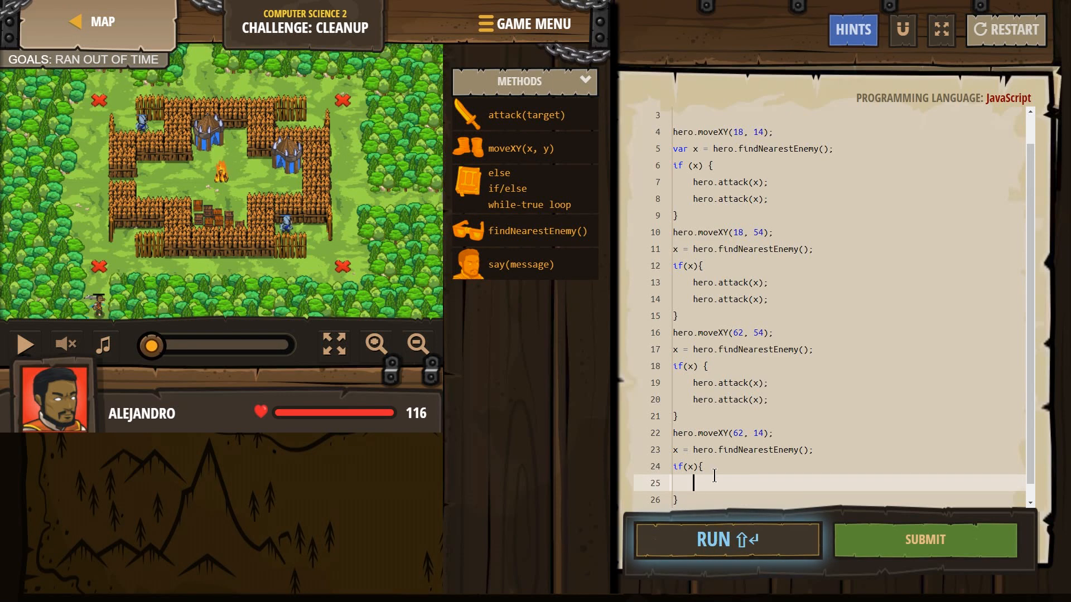
type("attack(x);")
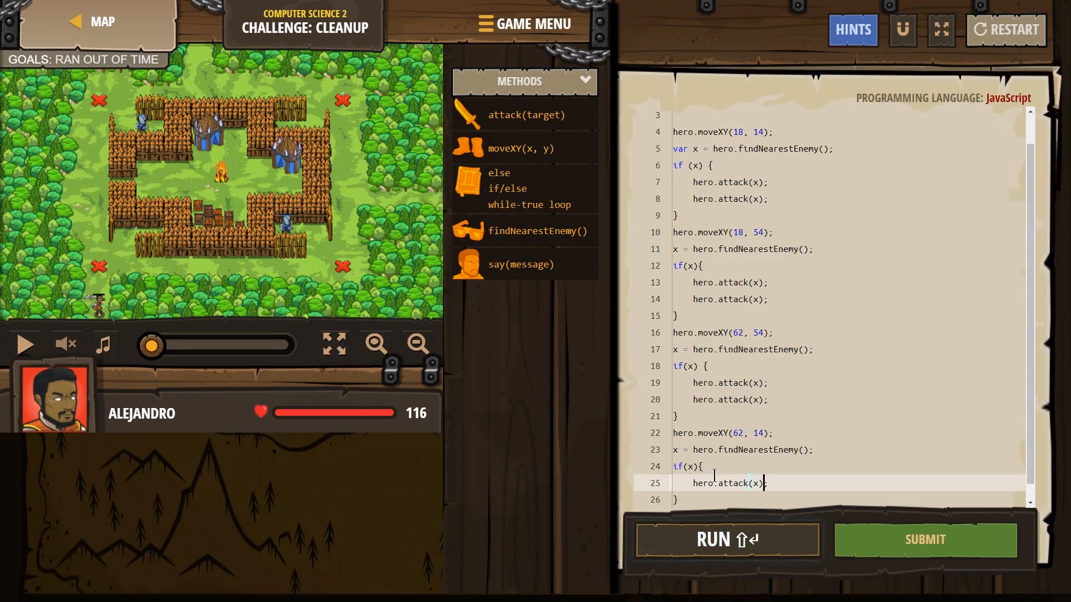
type("hero.attack(enemy);")
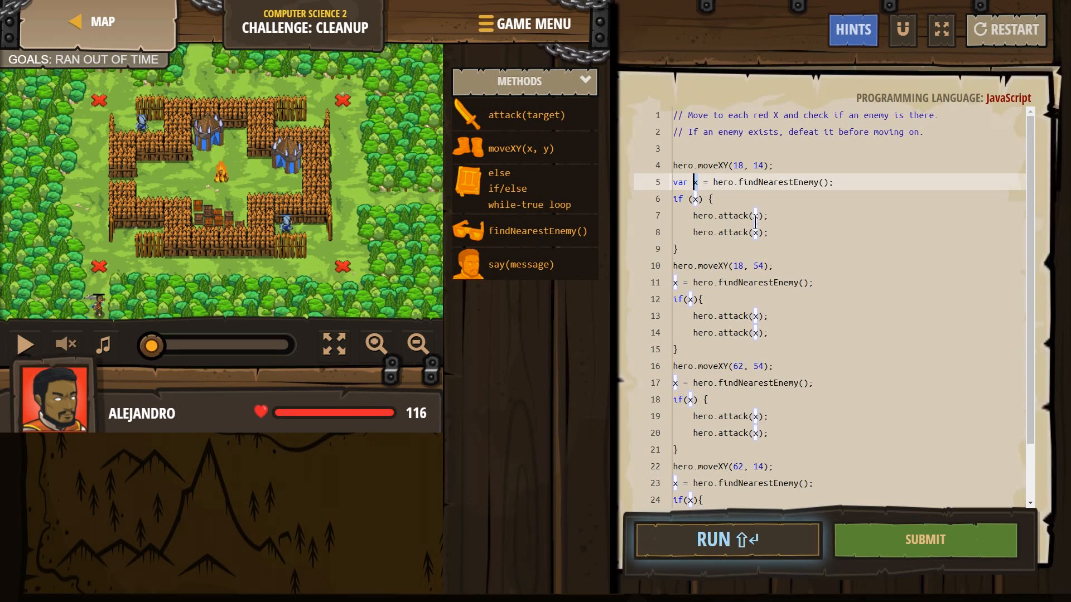
Run the script, confirm GOALS: SUCCESS!, and submit the Cleanup level.
scroll("down", 3)
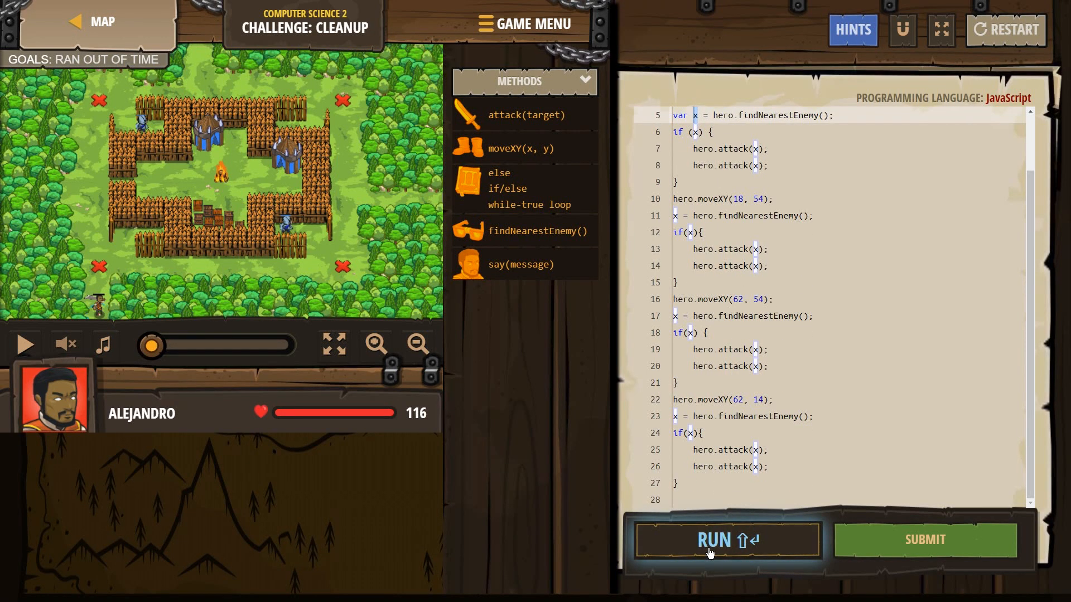
left_click(726, 540)
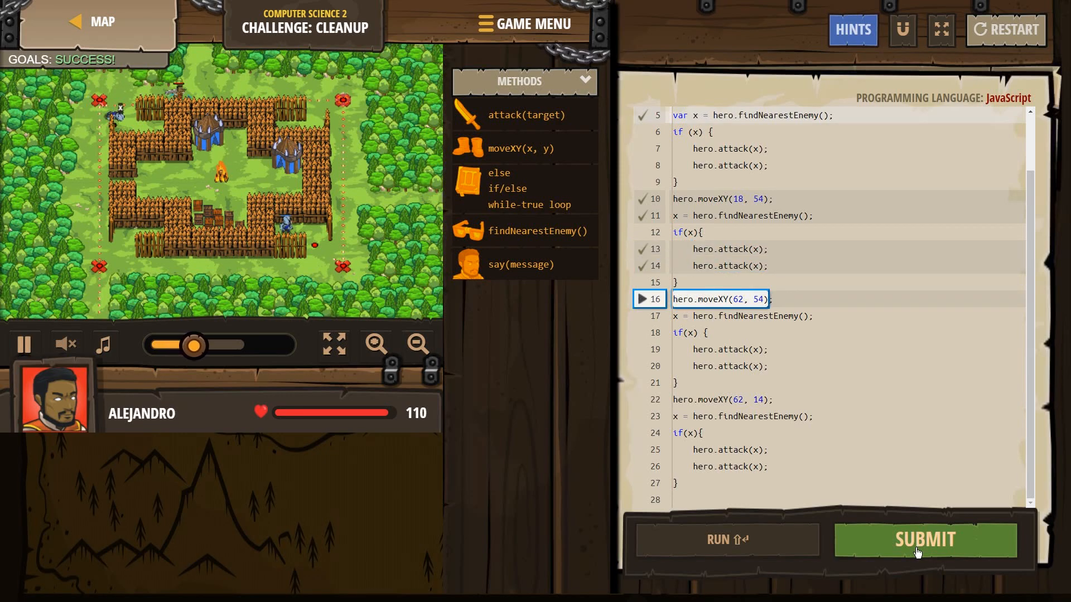
left_click(926, 540)
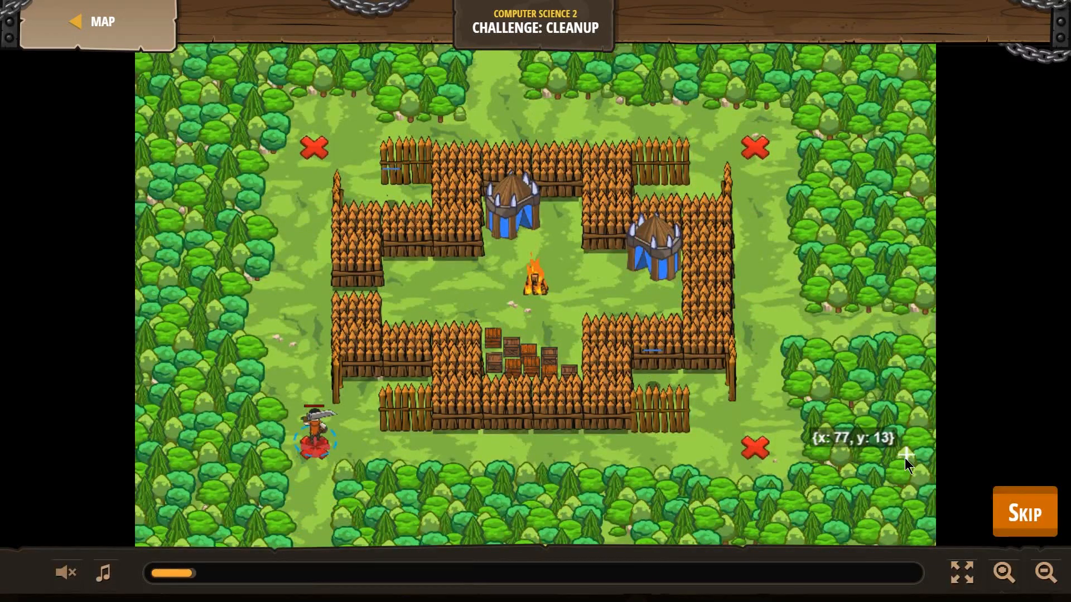